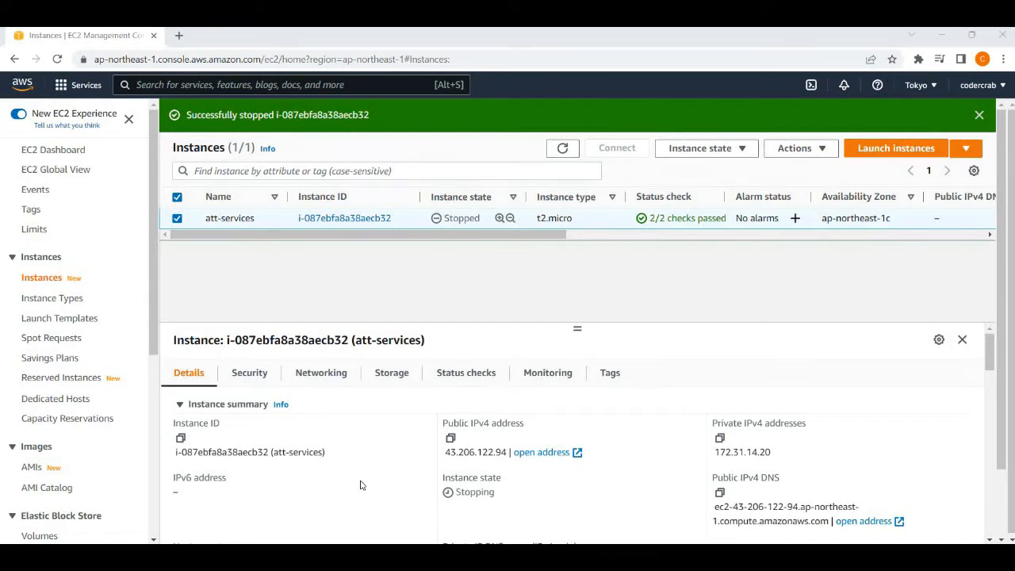
{"action": "mouse_move", "coordinate": [425, 306]}
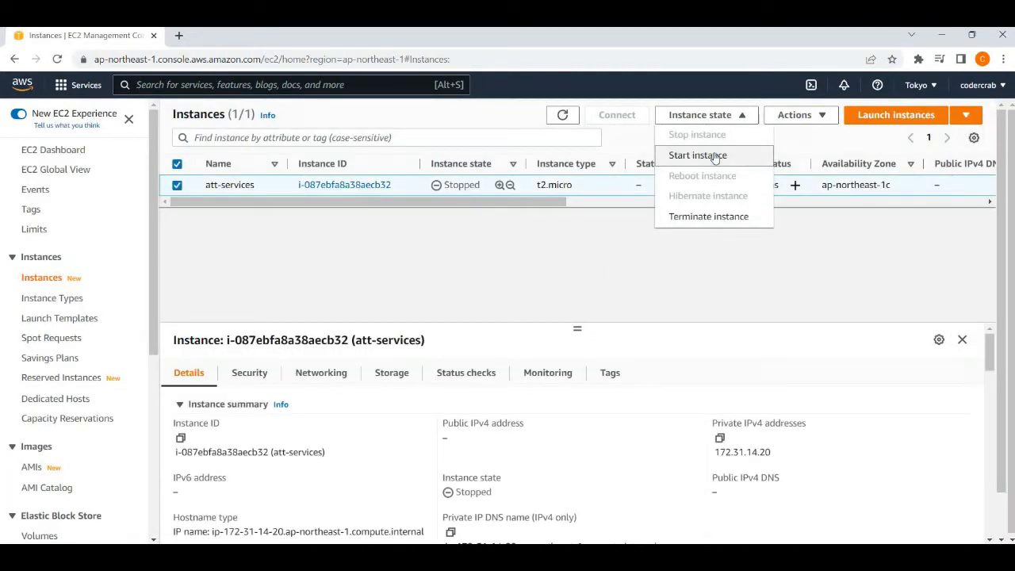
Start the stopped att-services instance from the Instance state menu.
{"action": "left_click", "coordinate": [698, 155]}
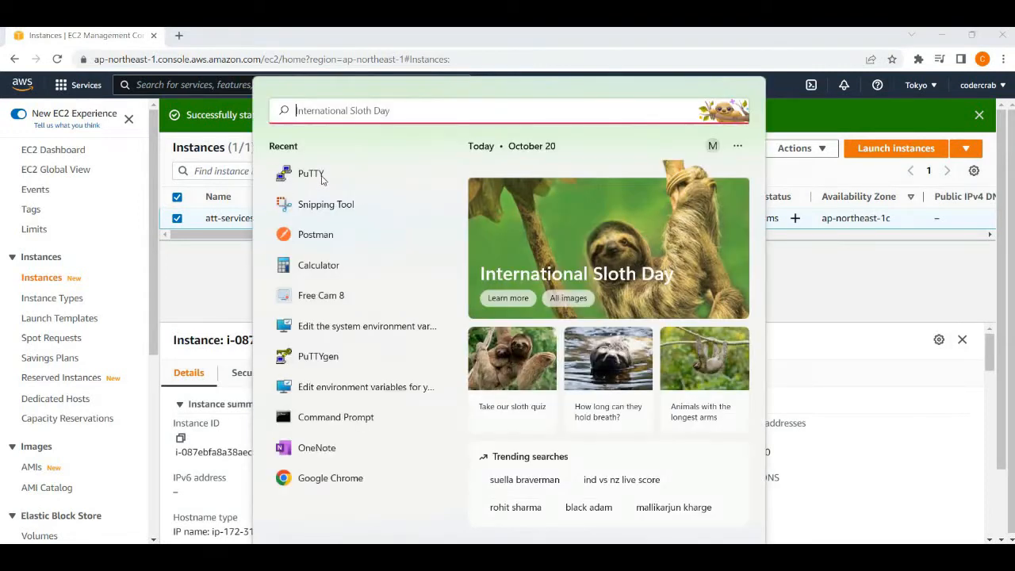
Launch PuTTY and load the saved EC2_Session1 settings (SSH, port 22).
{"action": "left_click", "coordinate": [310, 173]}
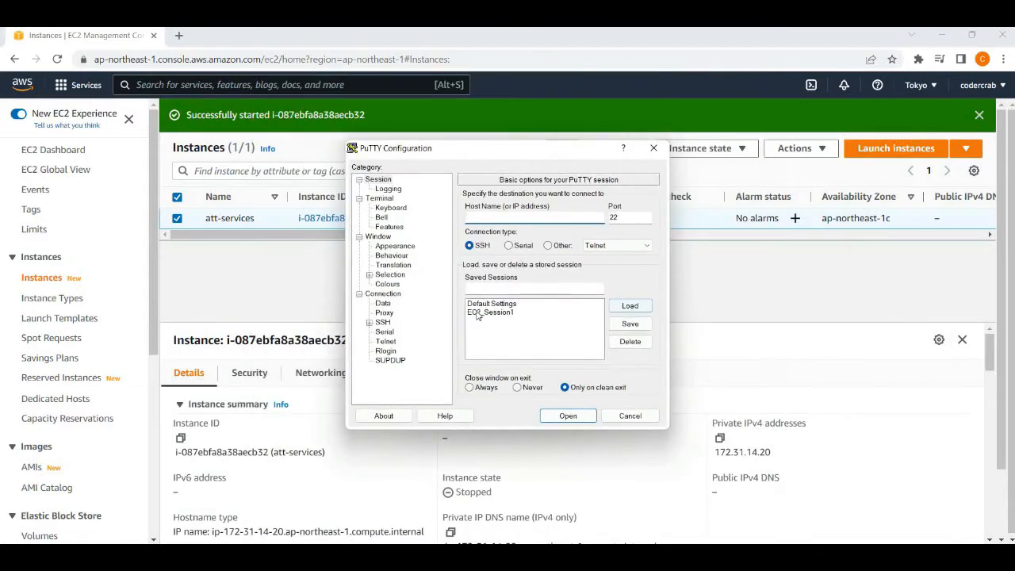
{"action": "left_click", "coordinate": [492, 313]}
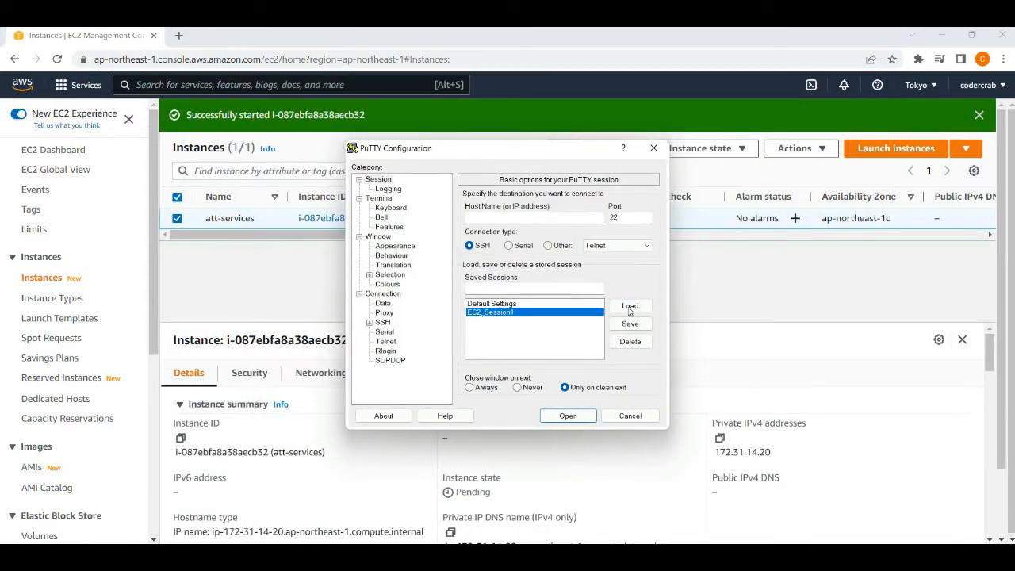
{"action": "left_click", "coordinate": [630, 306]}
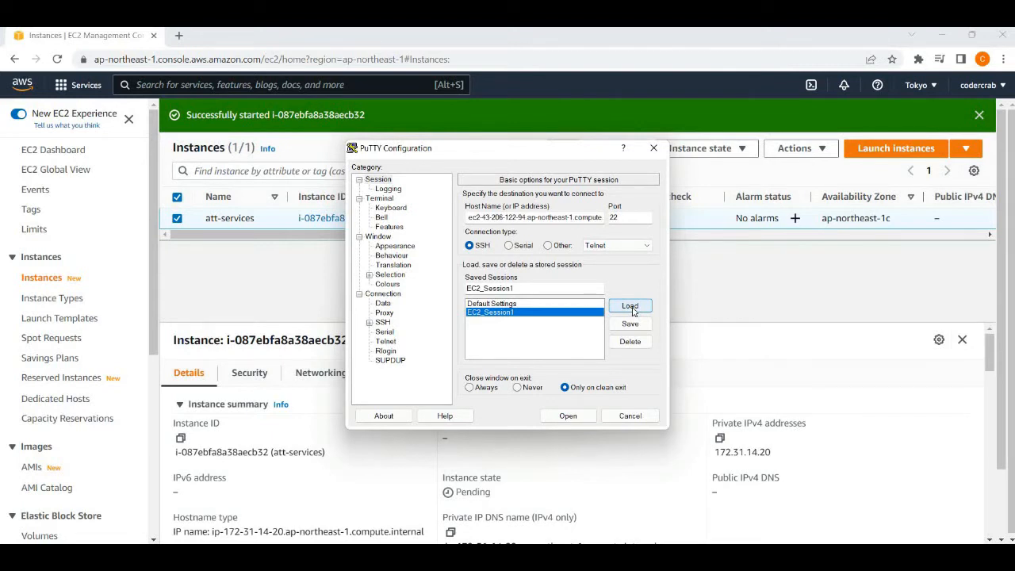
{"action": "mouse_move", "coordinate": [592, 152]}
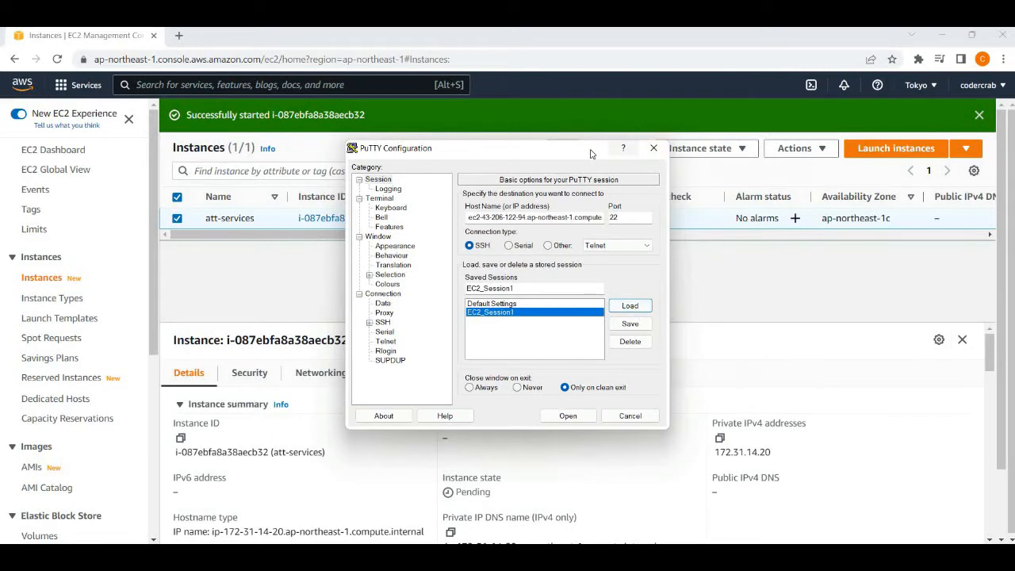
{"action": "mouse_move", "coordinate": [881, 279]}
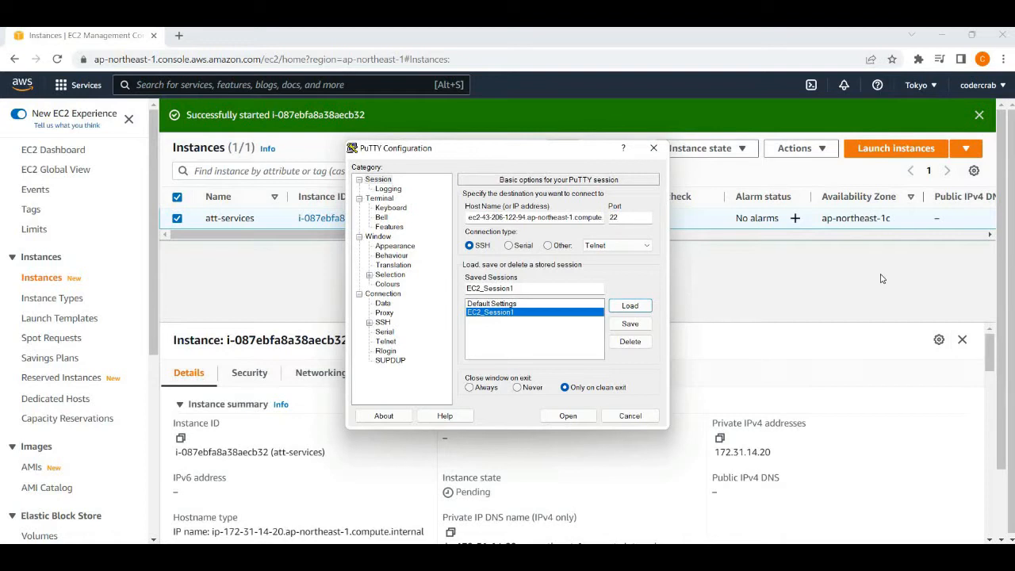
Select the running att-services instance and bring up its Connect / SSH client instructions.
{"action": "left_click", "coordinate": [630, 416]}
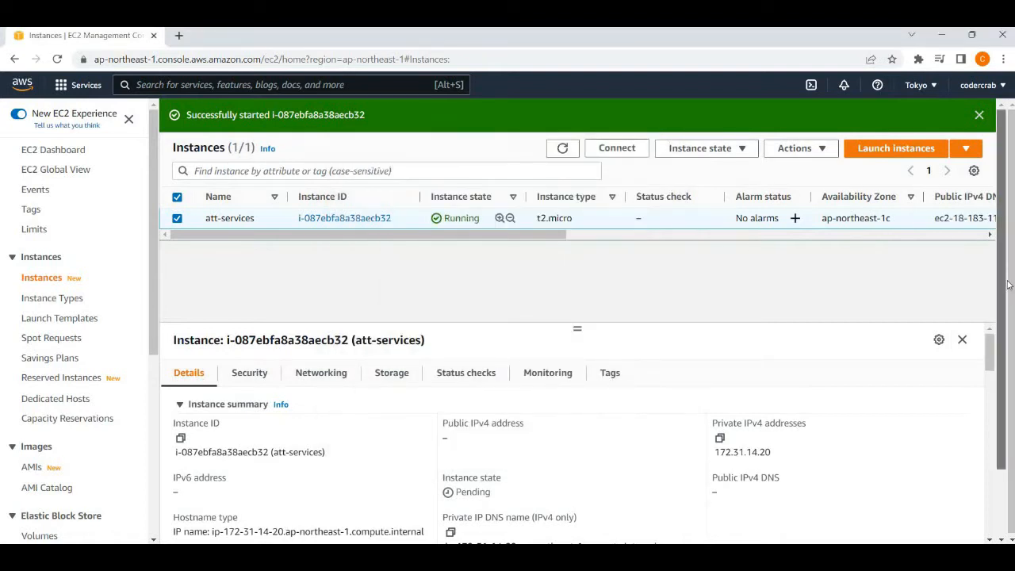
{"action": "mouse_move", "coordinate": [1005, 301]}
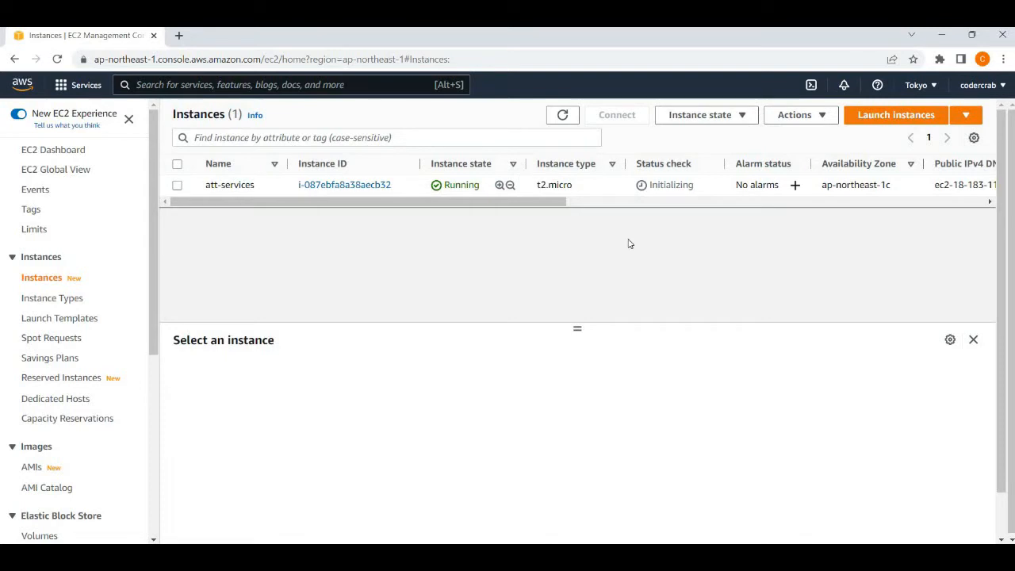
{"action": "left_click", "coordinate": [177, 184]}
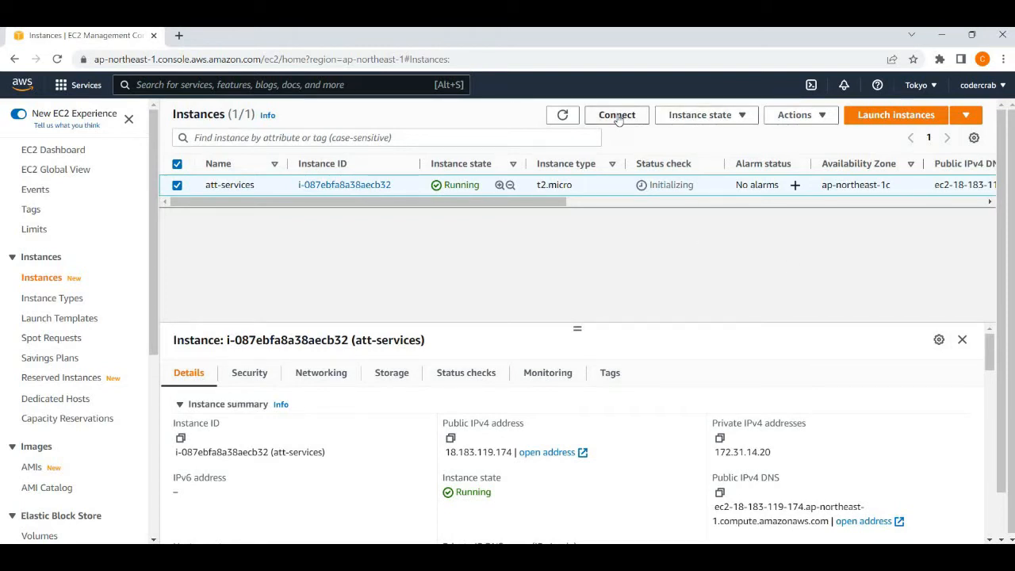
{"action": "left_click", "coordinate": [615, 114]}
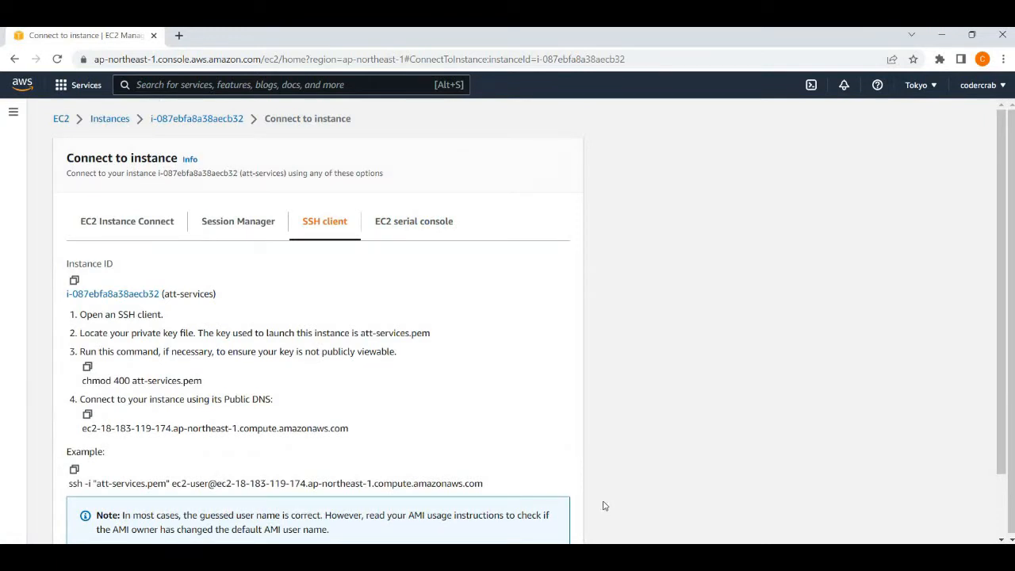
Connect PuTTY to the instance's new public DNS, accepting the host key, reaching the ec2-user shell.
{"action": "double_click", "coordinate": [352, 484]}
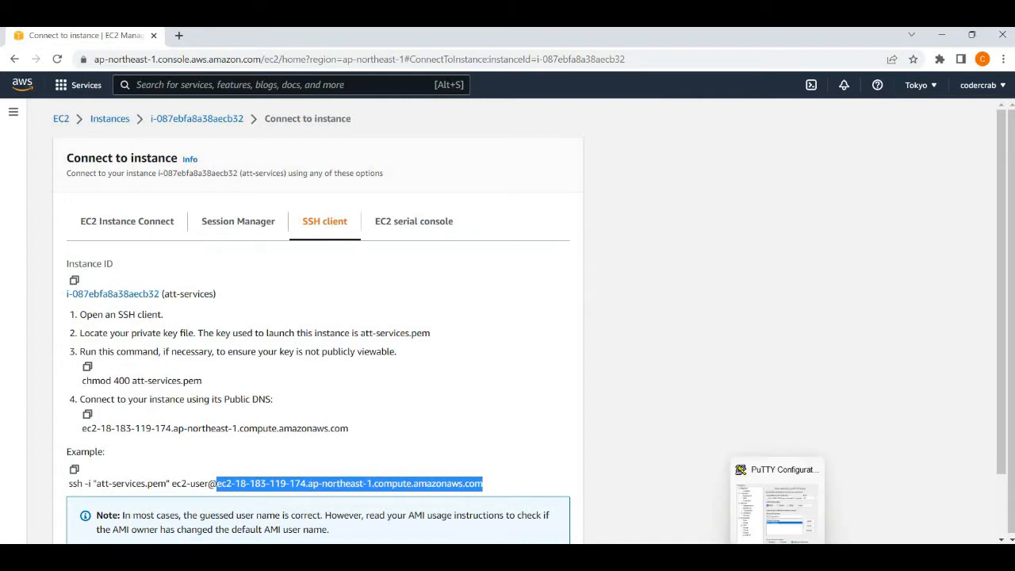
{"action": "left_click", "coordinate": [777, 469]}
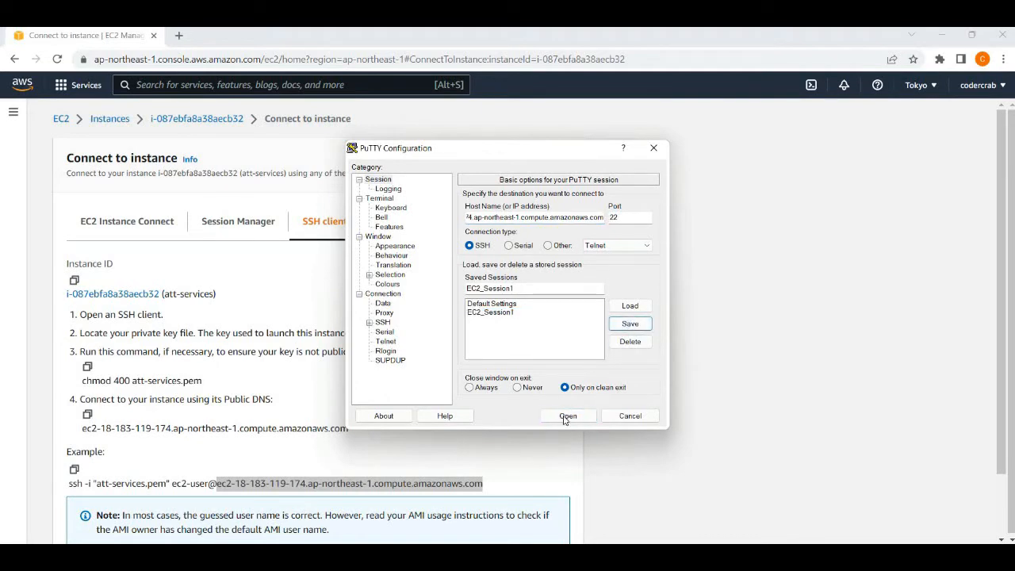
{"action": "left_click", "coordinate": [565, 415]}
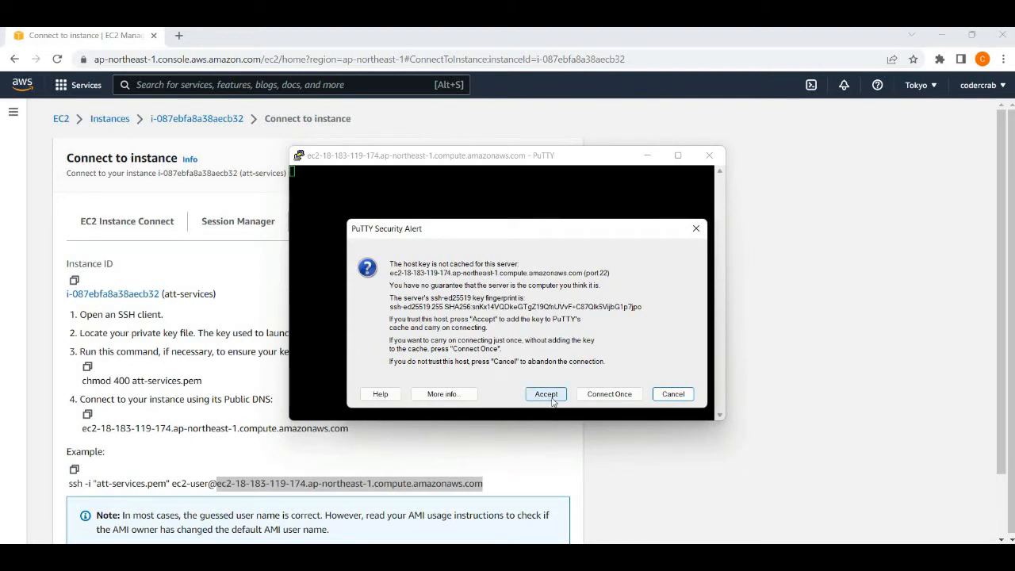
{"action": "left_click", "coordinate": [545, 394]}
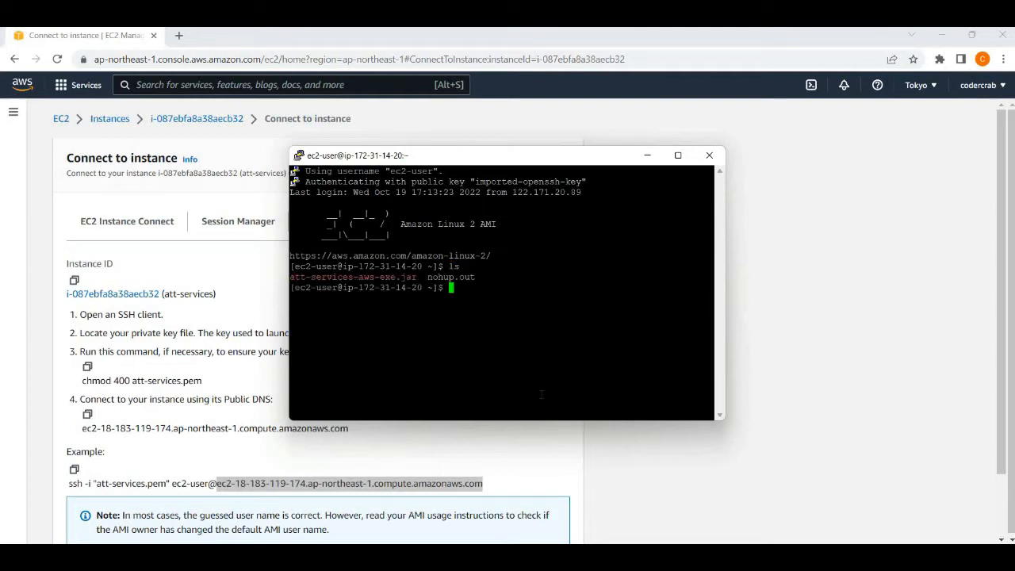
{"action": "type", "text": "sudo"}
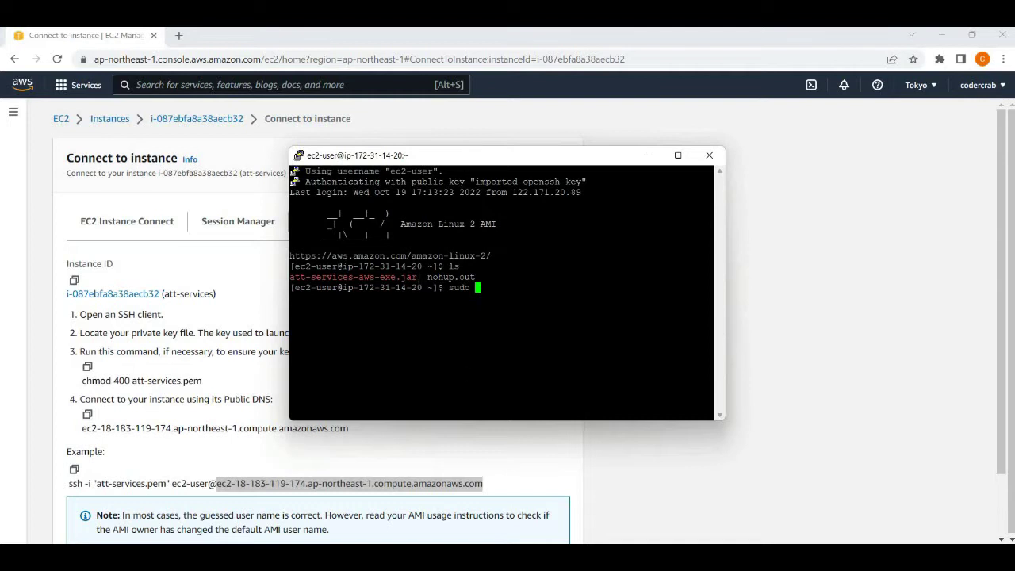
{"action": "double_click", "coordinate": [352, 276]}
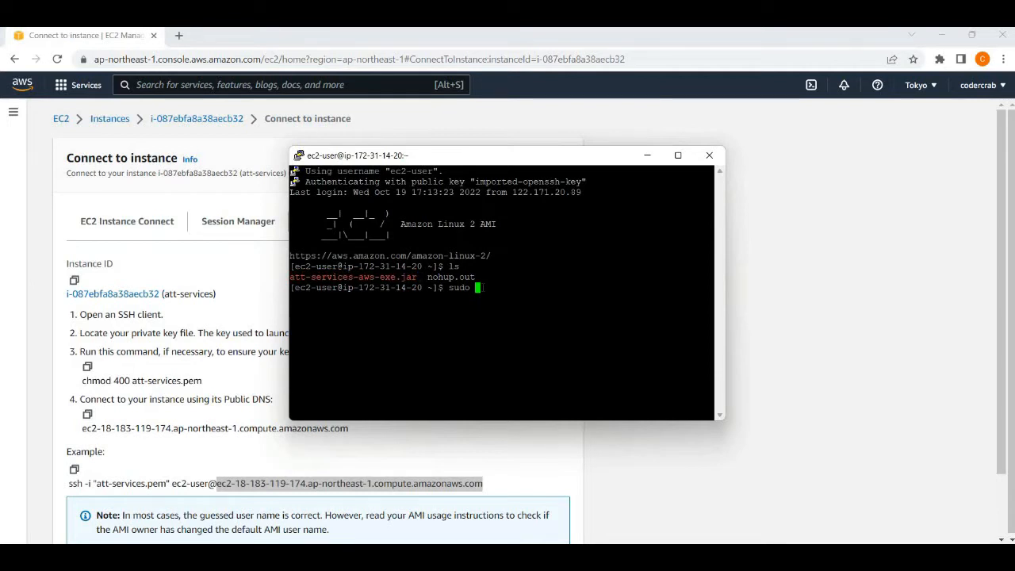
{"action": "type", "text": "java"}
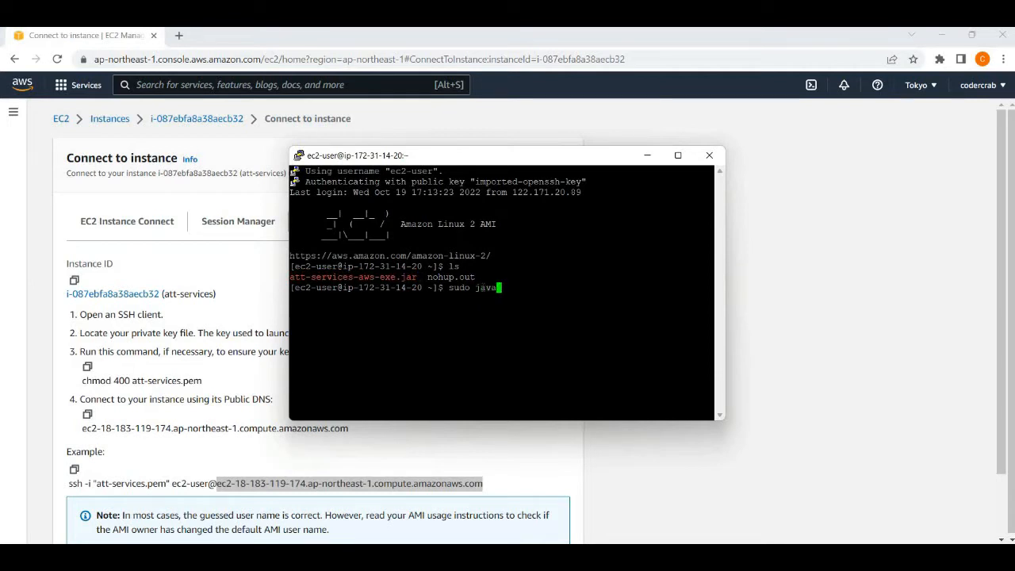
{"action": "type", "text": "-jar"}
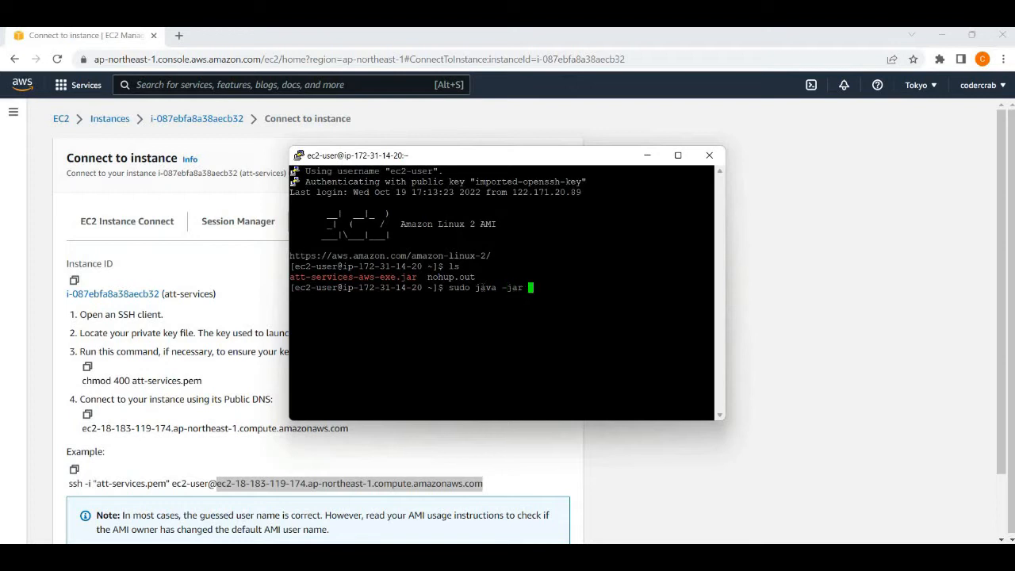
{"action": "type", "text": "att-services-aws-exe.jar"}
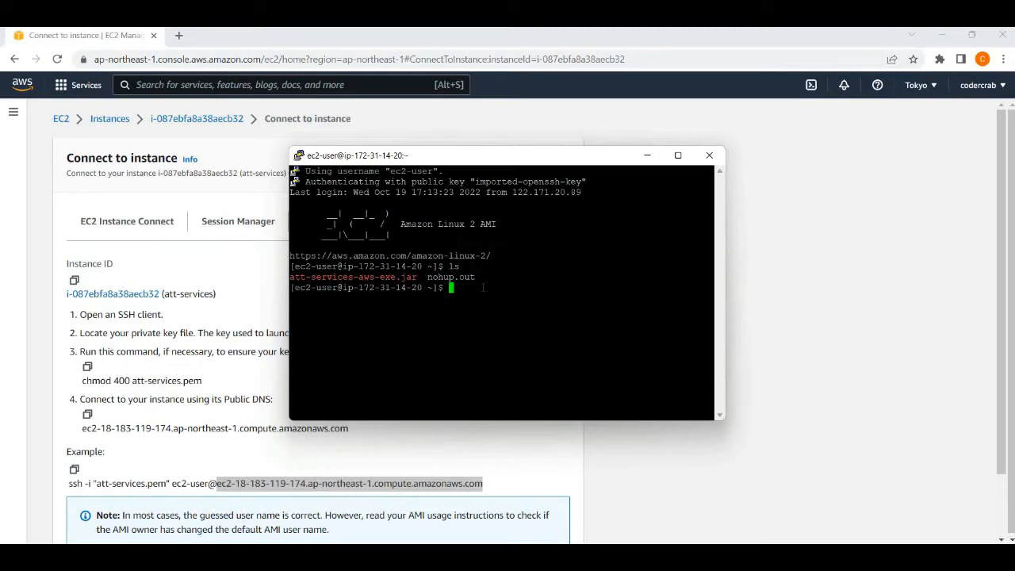
Switch to a root shell with 'sudo su'.
{"action": "type", "text": "sudo"}
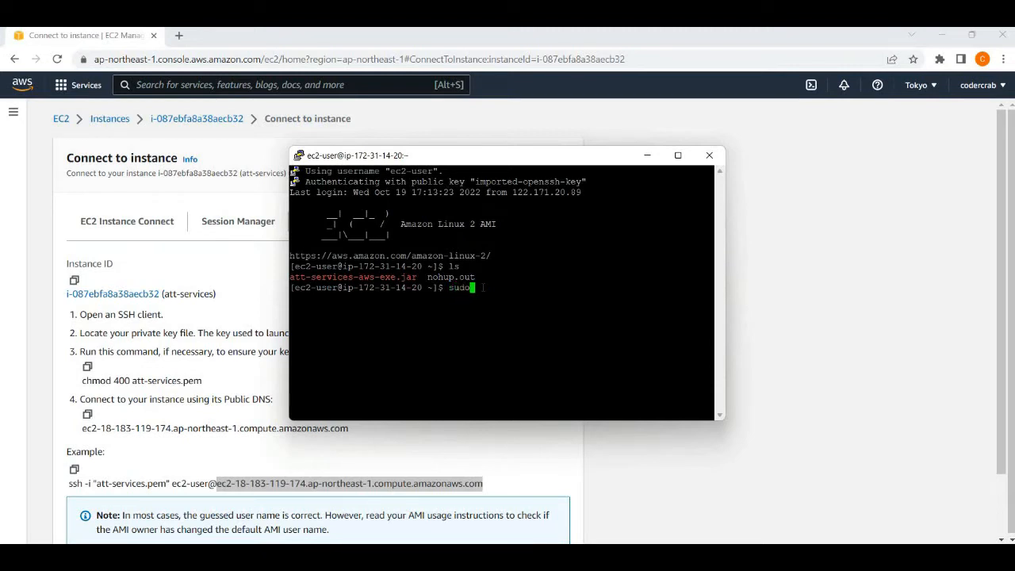
{"action": "type", "text": "su"}
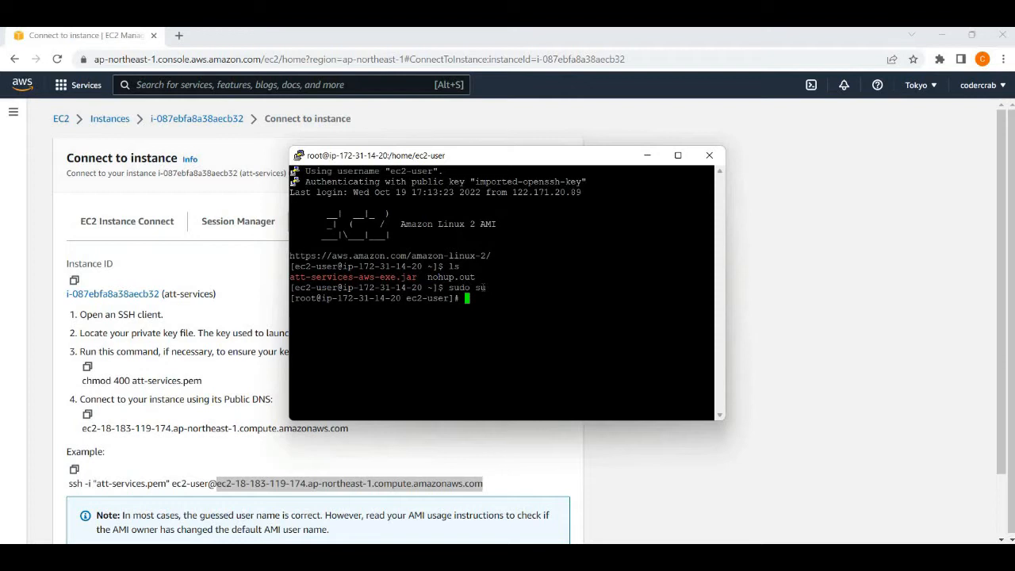
Enter 'nohup java -jar att-services-aws-exe.jar' to run the app under nohup.
{"action": "type", "text": "n"}
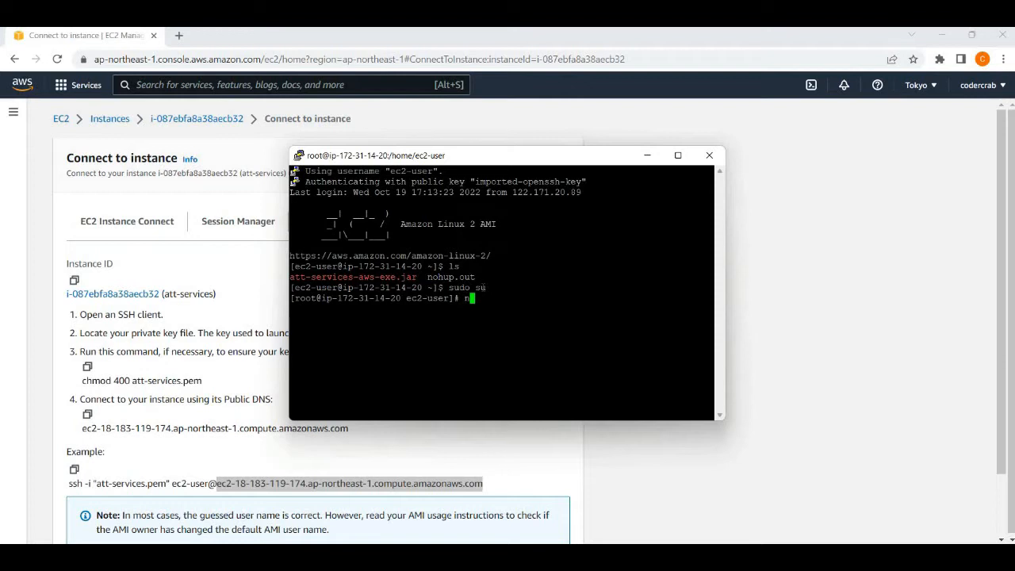
{"action": "type", "text": "ohup"}
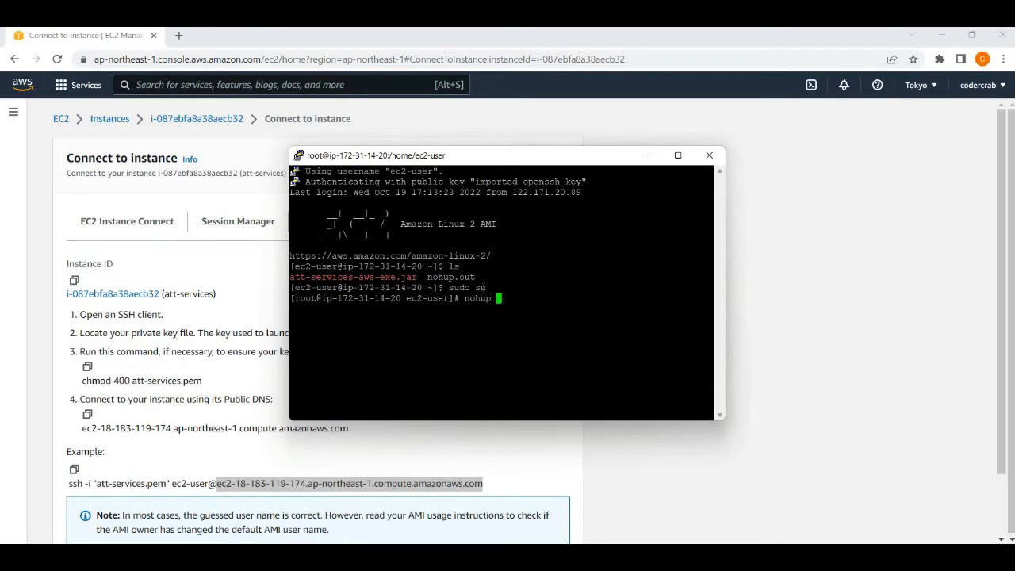
{"action": "type", "text": "java"}
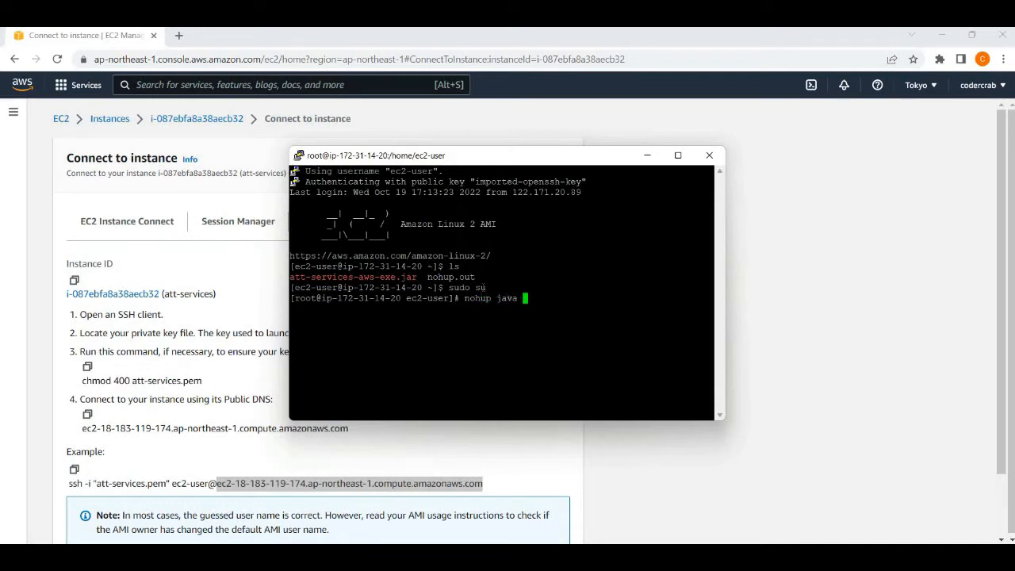
{"action": "type", "text": "-jar"}
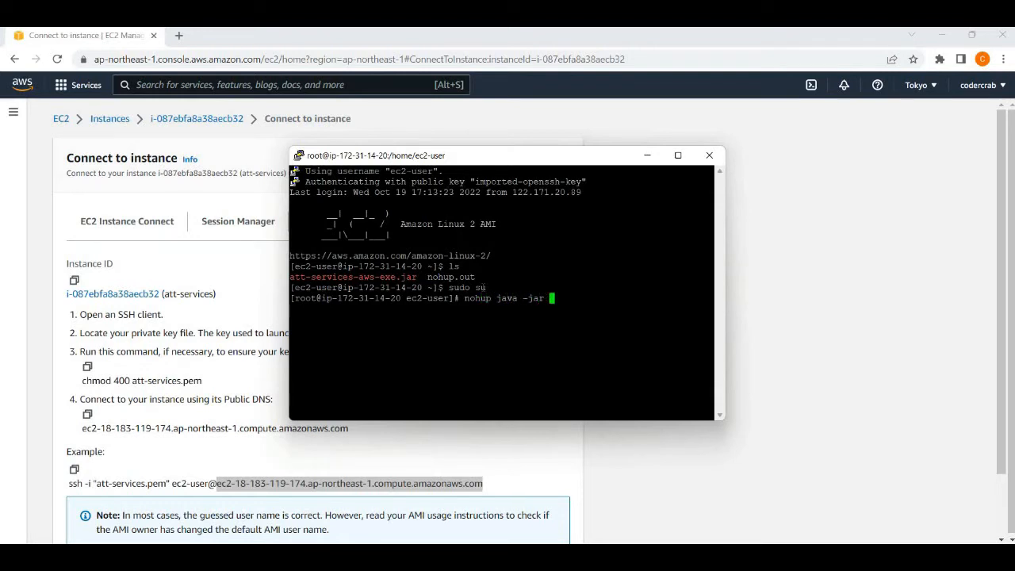
{"action": "type", "text": "att-services-aws-exe.jar"}
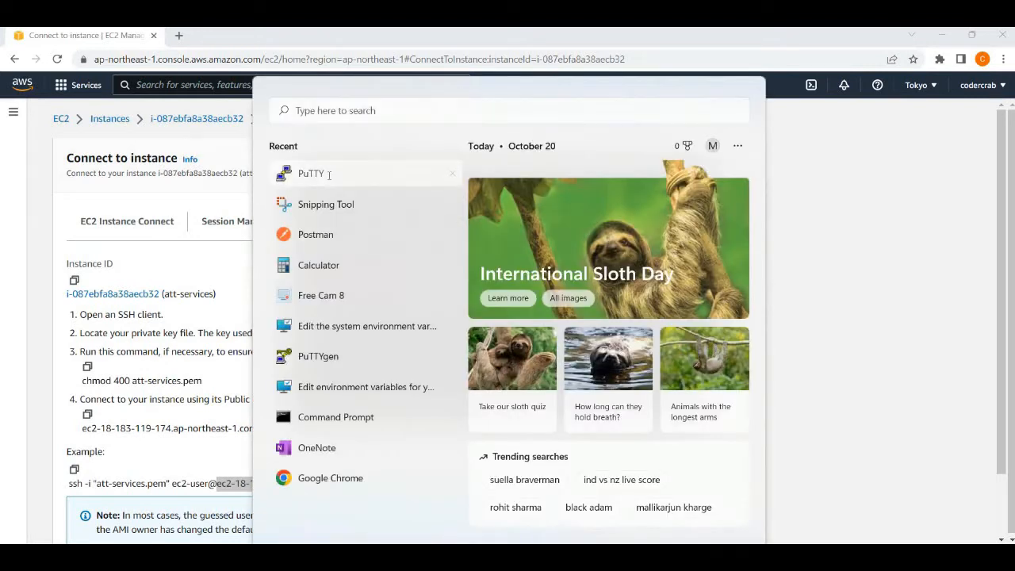
Launch a second PuTTY session to the same instance using the saved EC2 session.
{"action": "left_click", "coordinate": [311, 173]}
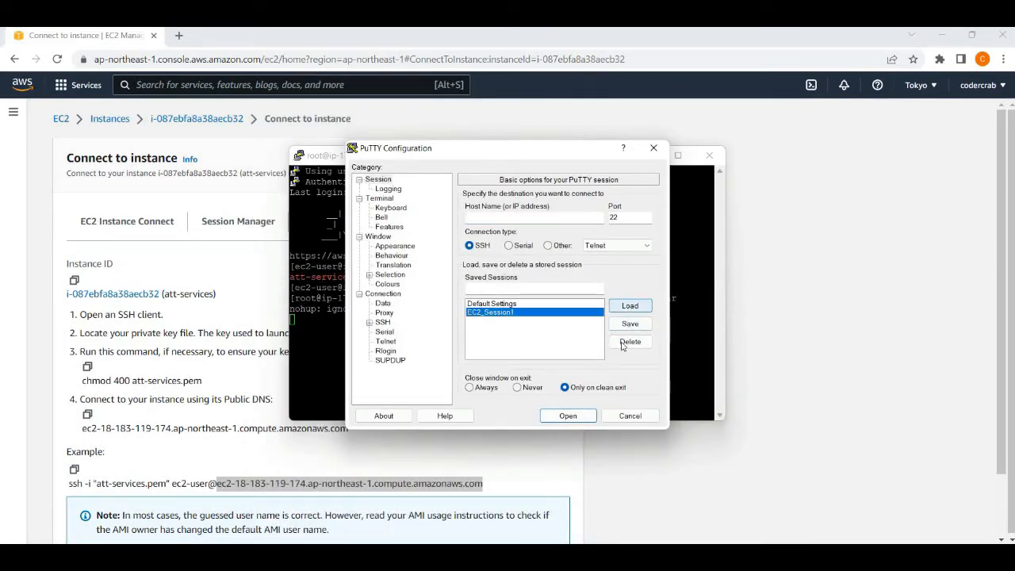
{"action": "left_click", "coordinate": [568, 416]}
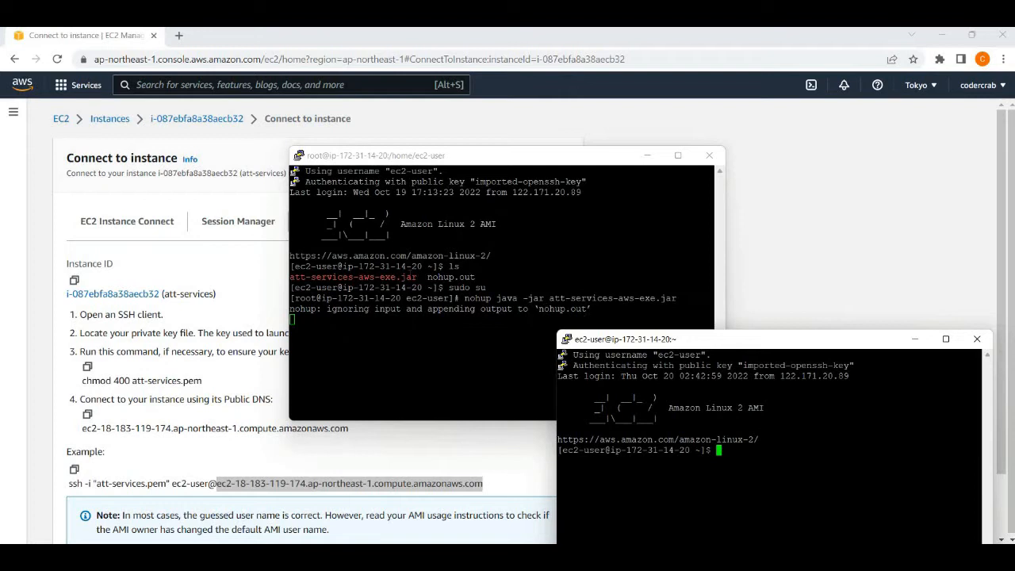
{"action": "mouse_move", "coordinate": [755, 343]}
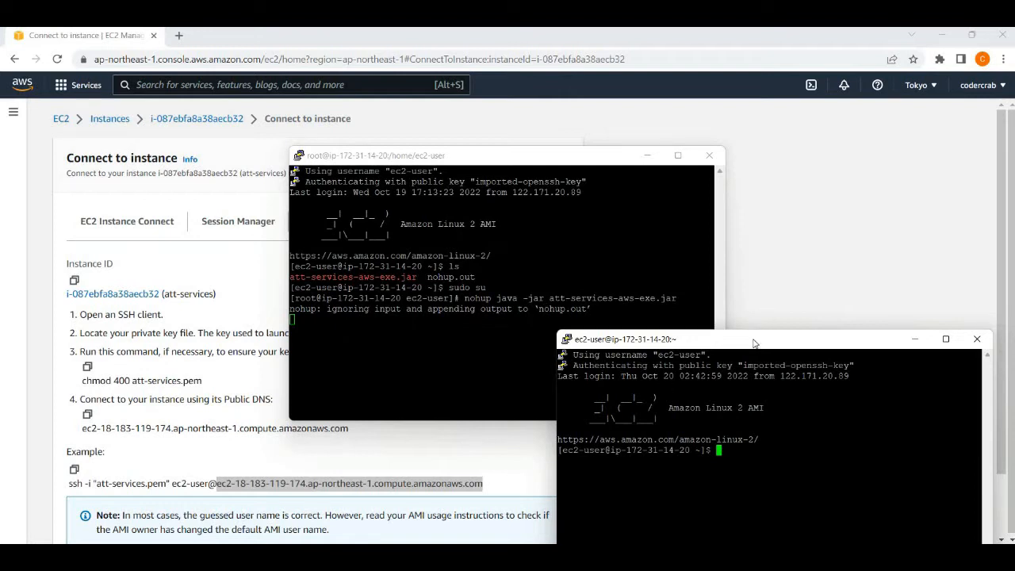
{"action": "mouse_move", "coordinate": [783, 328]}
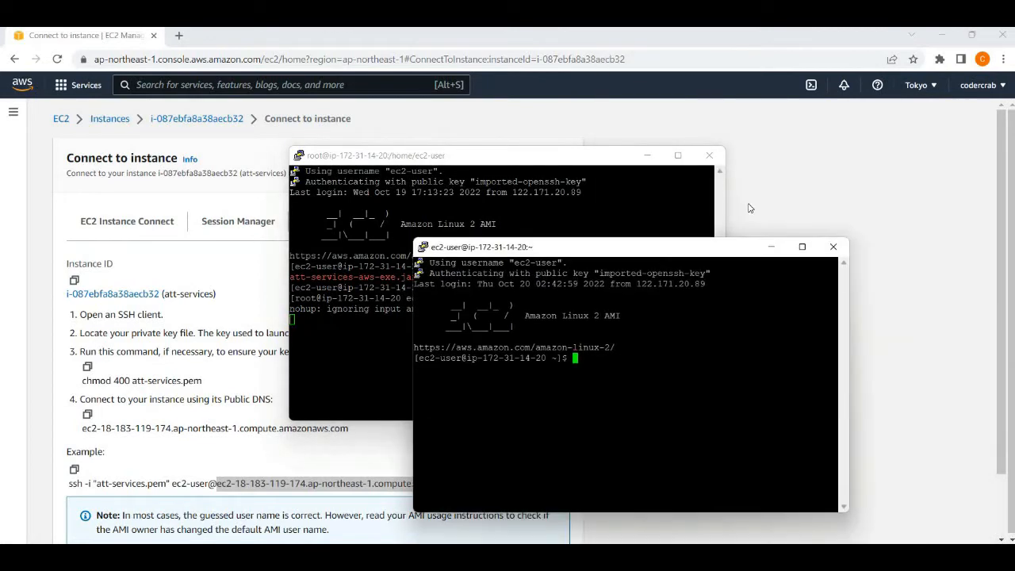
Drag the second PuTTY window toward the centre, over the first session.
{"action": "left_click_drag", "start_coordinate": [479, 248], "coordinate": [521, 203]}
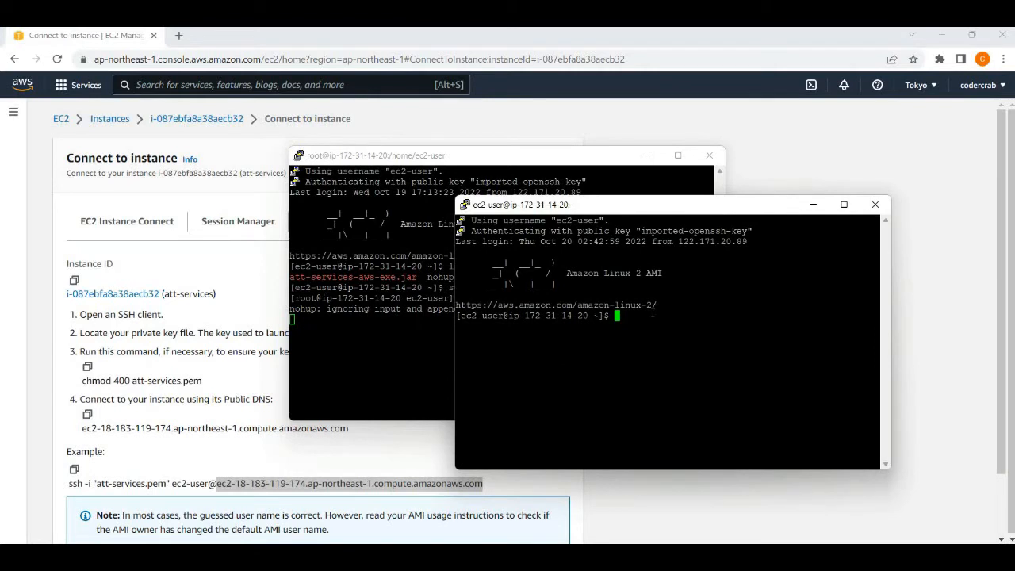
Run 'tail nohup.out', which fails with permission denied.
{"action": "type", "text": "ta"}
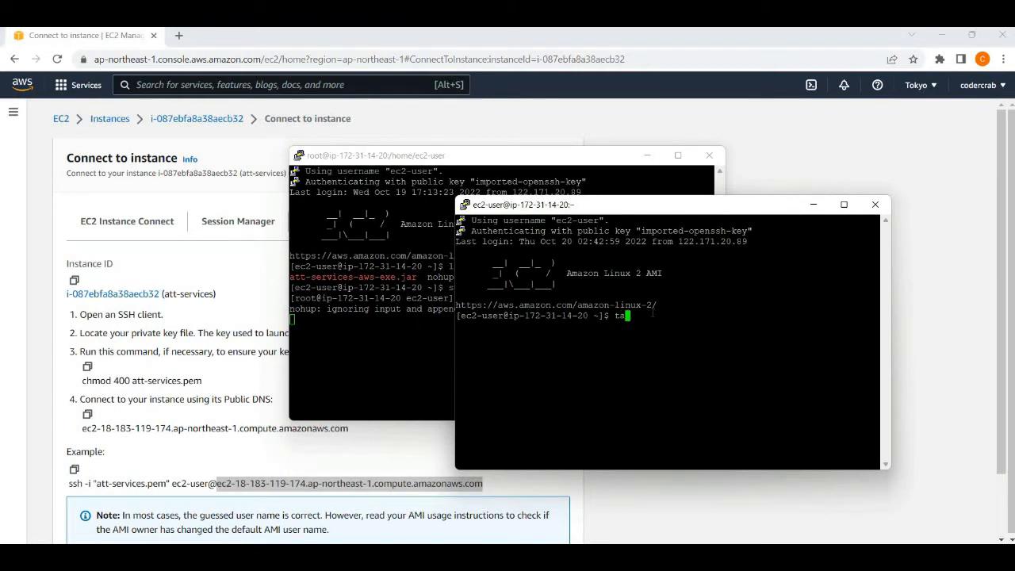
{"action": "type", "text": "il"}
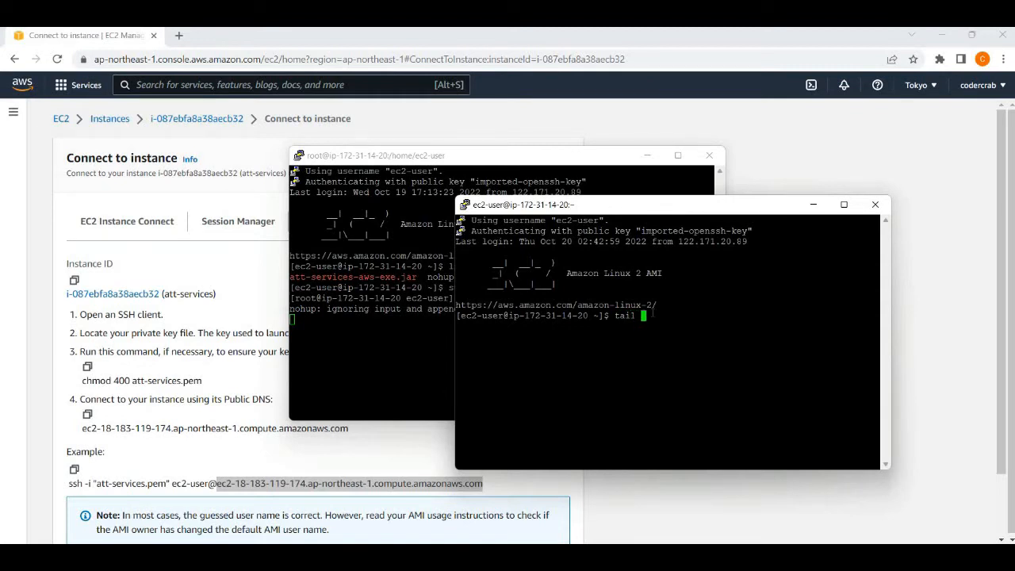
{"action": "type", "text": "n"}
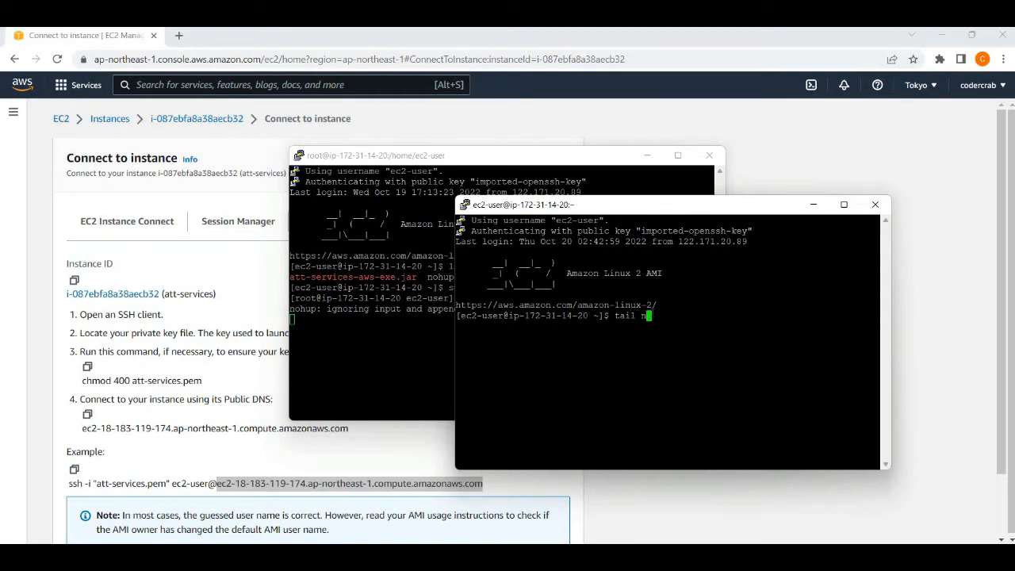
{"action": "type", "text": "ohup.out"}
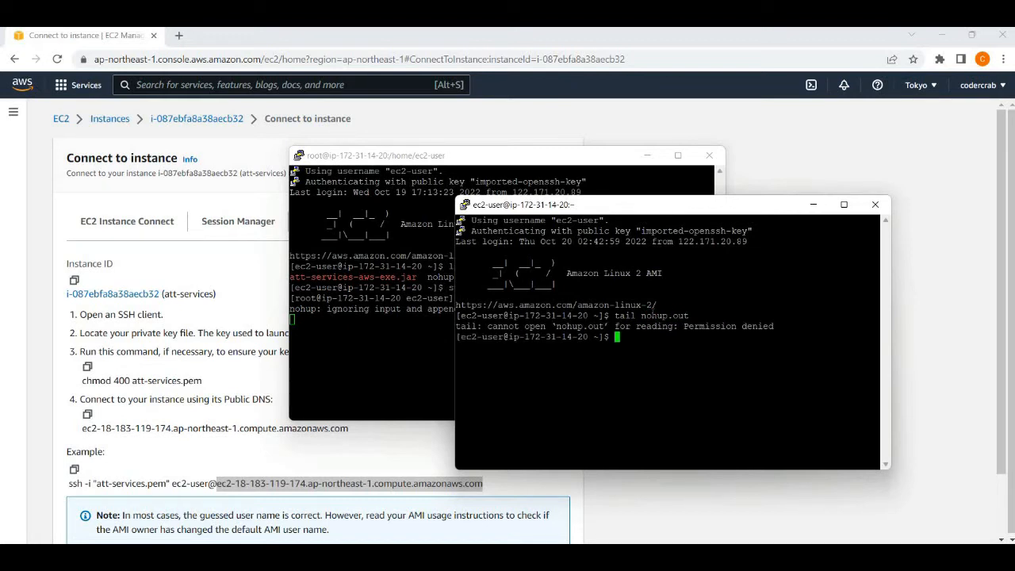
Rerun it as 'sudo tail nohup.out' to show the app started on port 8080.
{"action": "type", "text": "supo"}
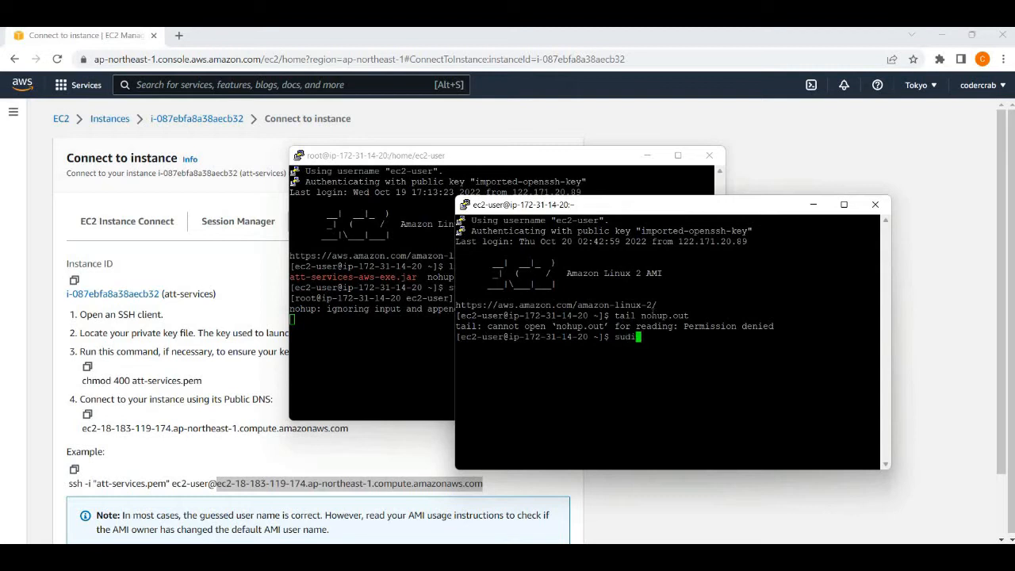
{"action": "type", "text": "c"}
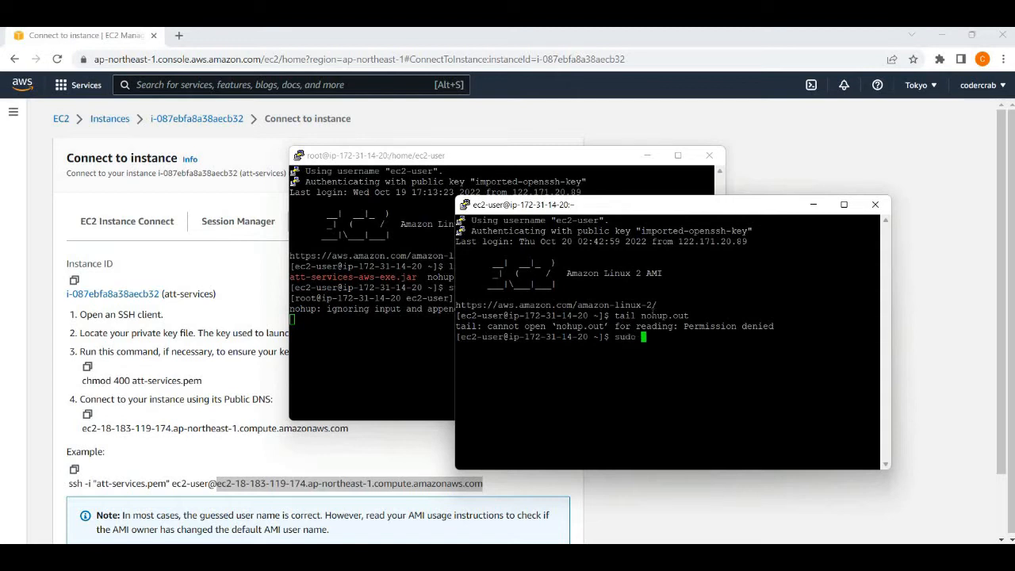
{"action": "type", "text": "tail"}
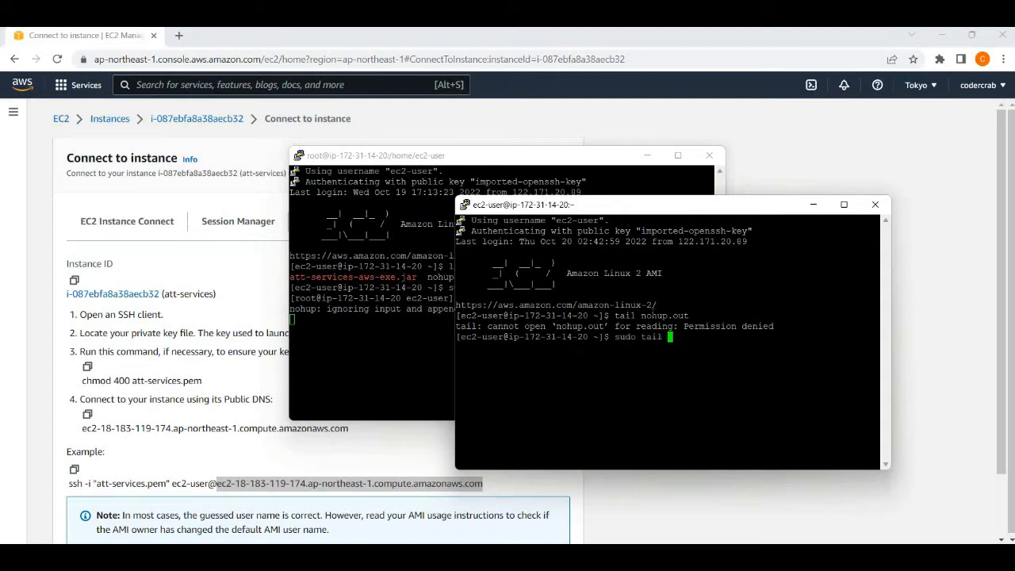
{"action": "type", "text": "nohu"}
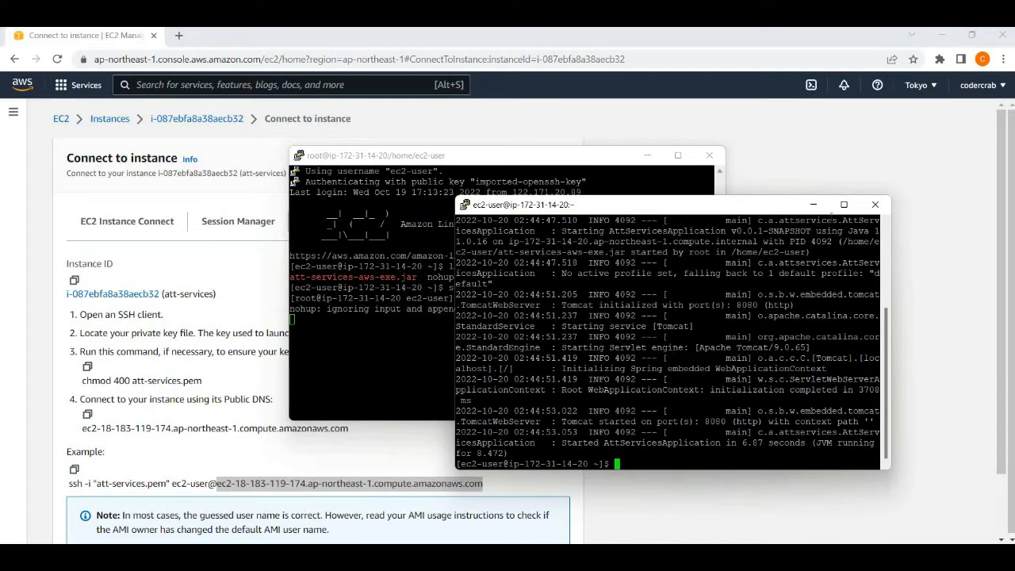
In Postman, replace the old host with the new EC2 public DNS and send the GET to port 8080 /test.
{"action": "left_click", "coordinate": [876, 203]}
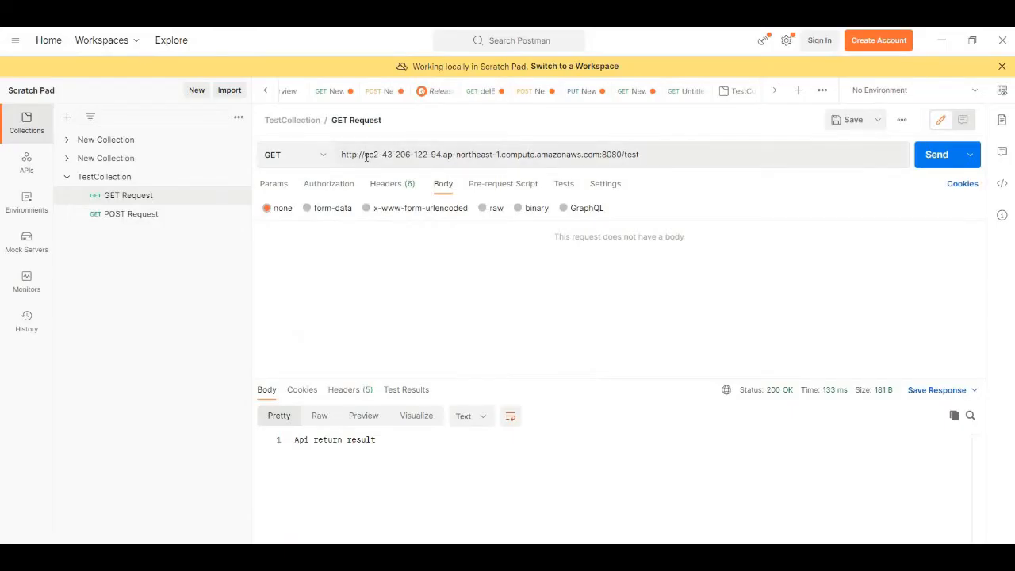
{"action": "double_click", "coordinate": [390, 156]}
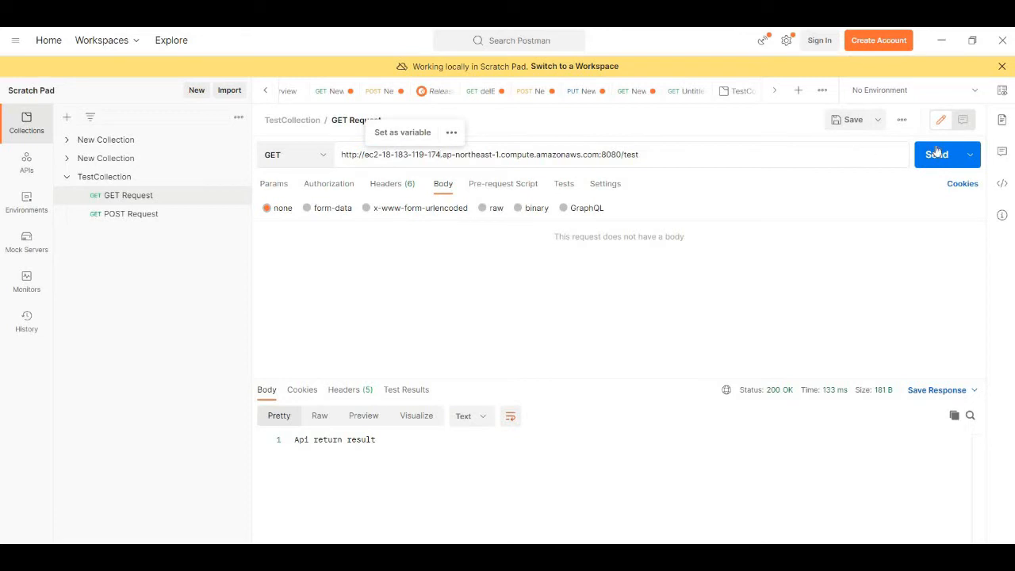
{"action": "left_click", "coordinate": [937, 154]}
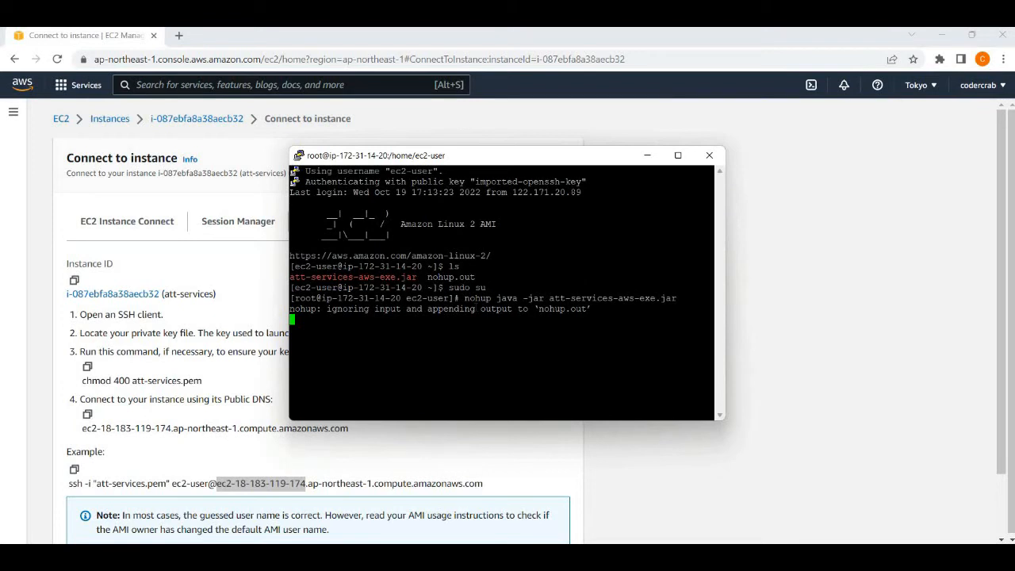
Interrupt the foreground nohup run with Ctrl+C, then rerun the jar and exit the root shell.
{"action": "key", "text": "ctrl+c"}
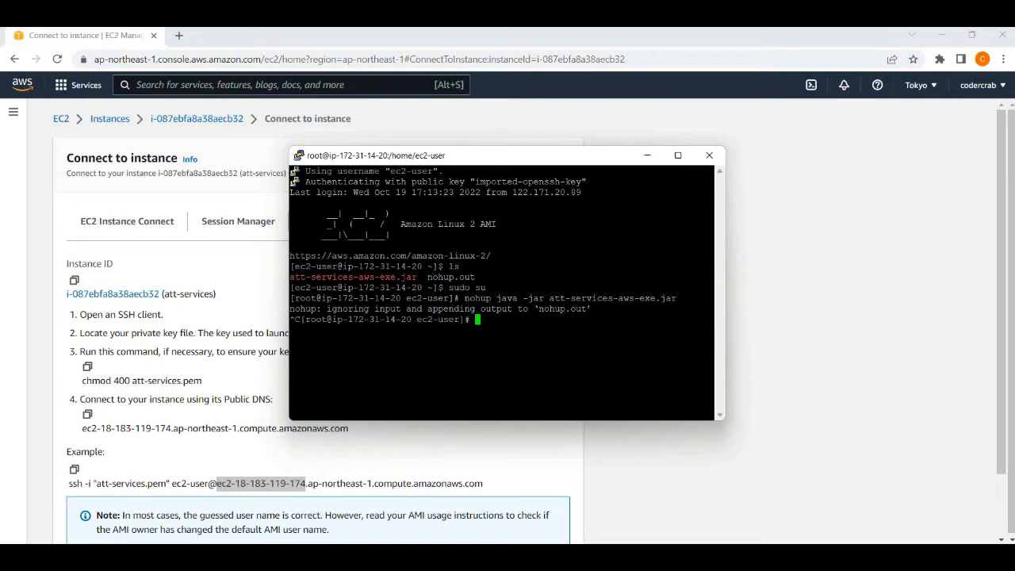
{"action": "left_click_drag", "start_coordinate": [464, 298], "coordinate": [544, 298]}
{"action": "type", "text": "exit"}
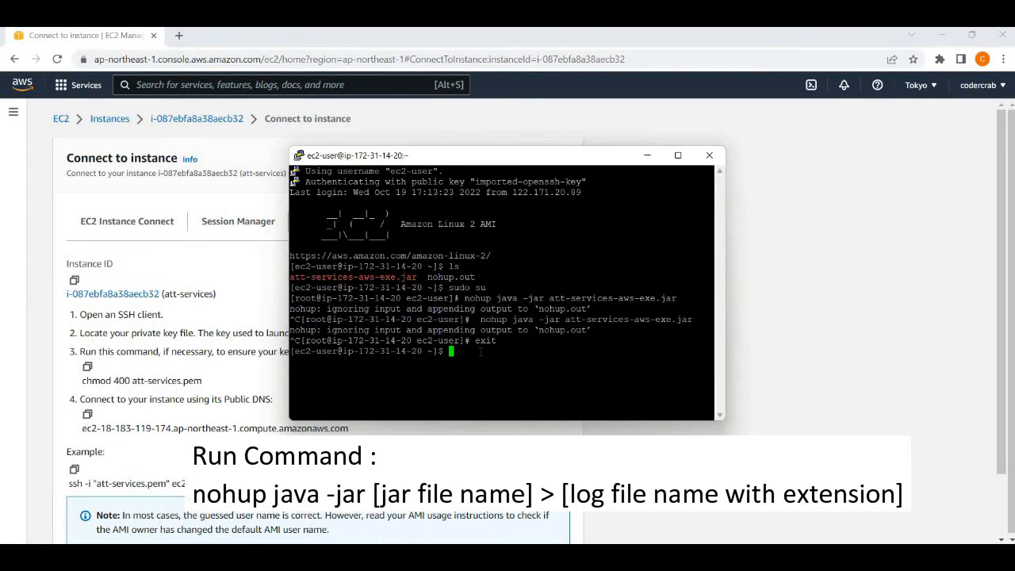
Run 'nohup java -jar att-services-aws-exe.jar > App_log.txt' to launch the app in the background.
{"action": "type", "text": "n"}
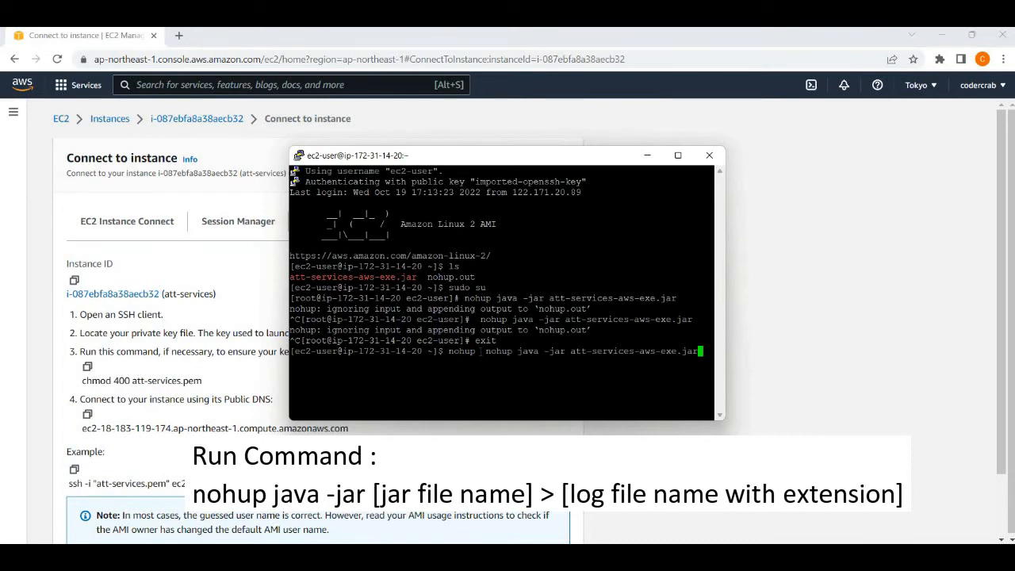
{"action": "type", "text": ">"}
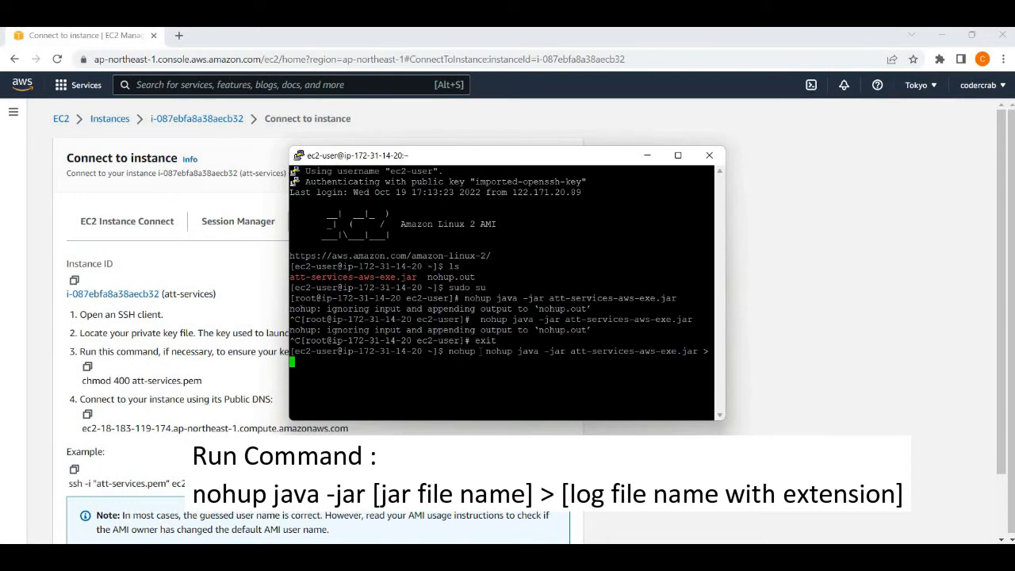
{"action": "type", "text": "App"}
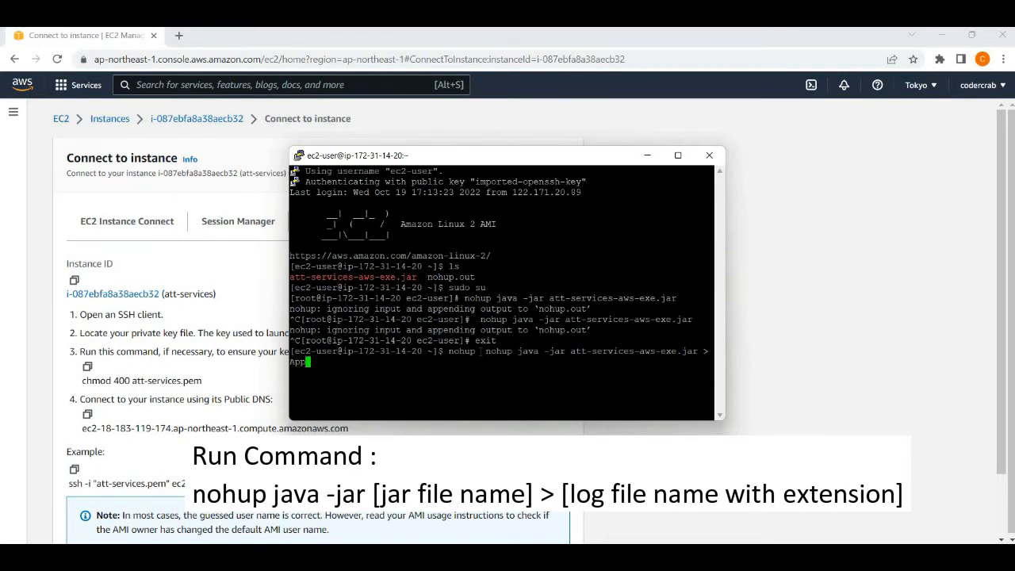
{"action": "type", "text": "_log"}
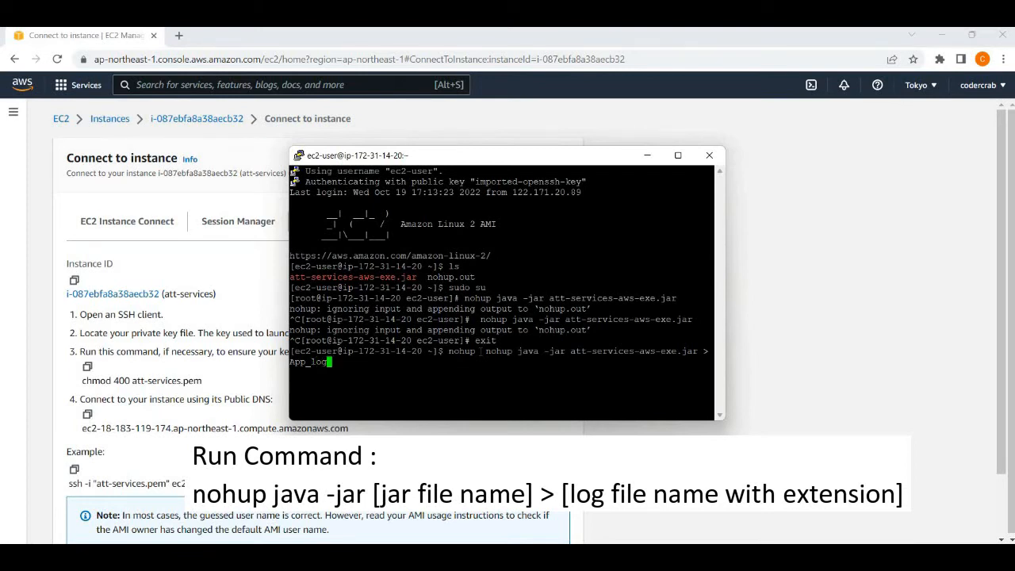
{"action": "type", "text": ".txt"}
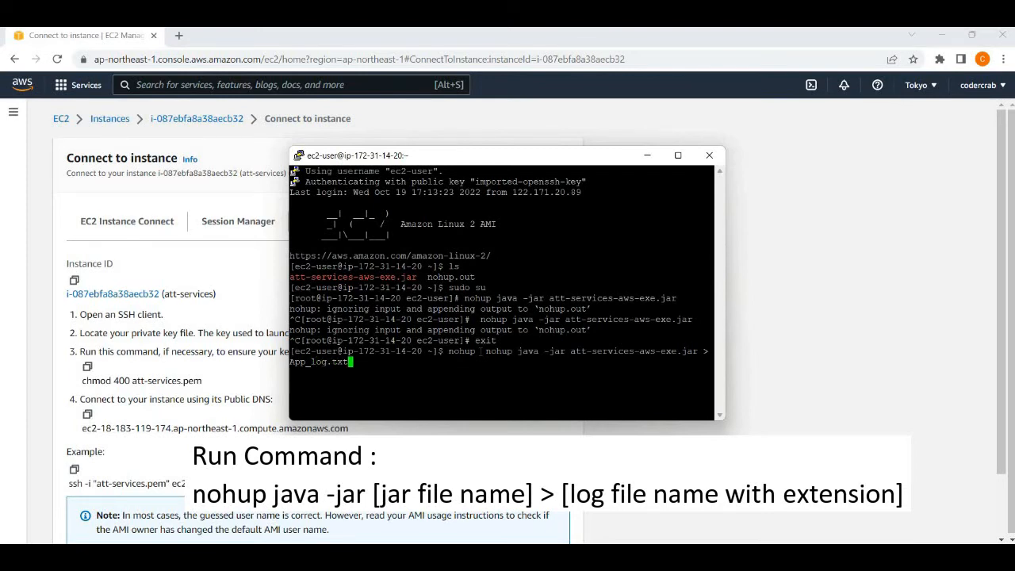
{"action": "key", "text": "Return"}
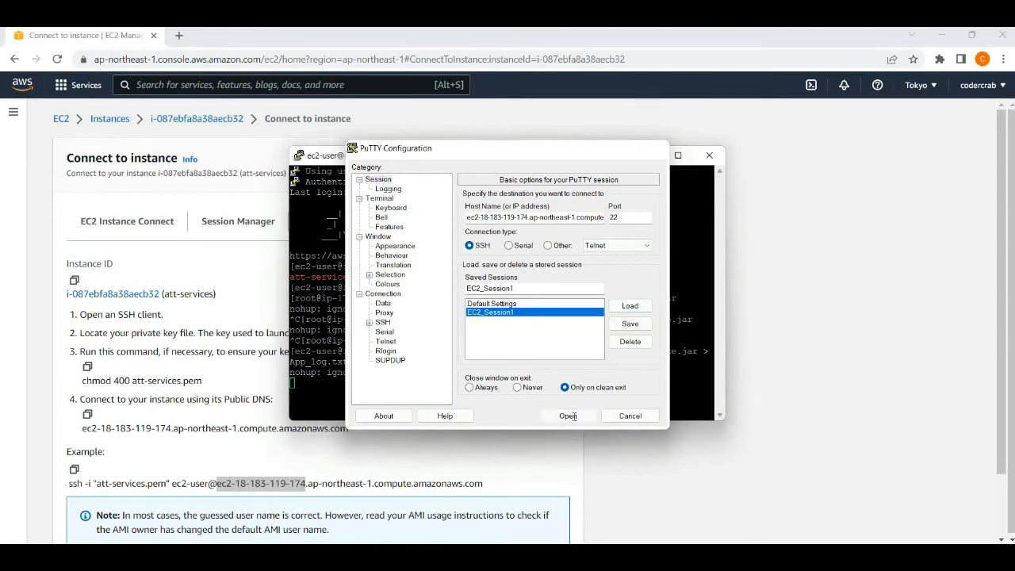
In a new EC2_Session1 connection, run 'sudo tail App_log.txt' and maximize to read startup on port 8080.
{"action": "left_click", "coordinate": [568, 416]}
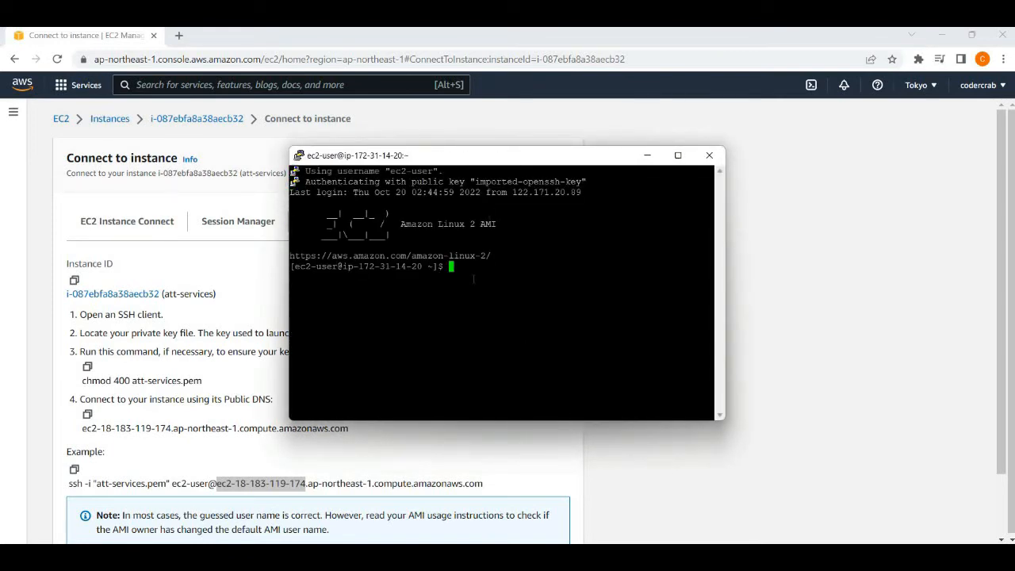
{"action": "type", "text": "sudo"}
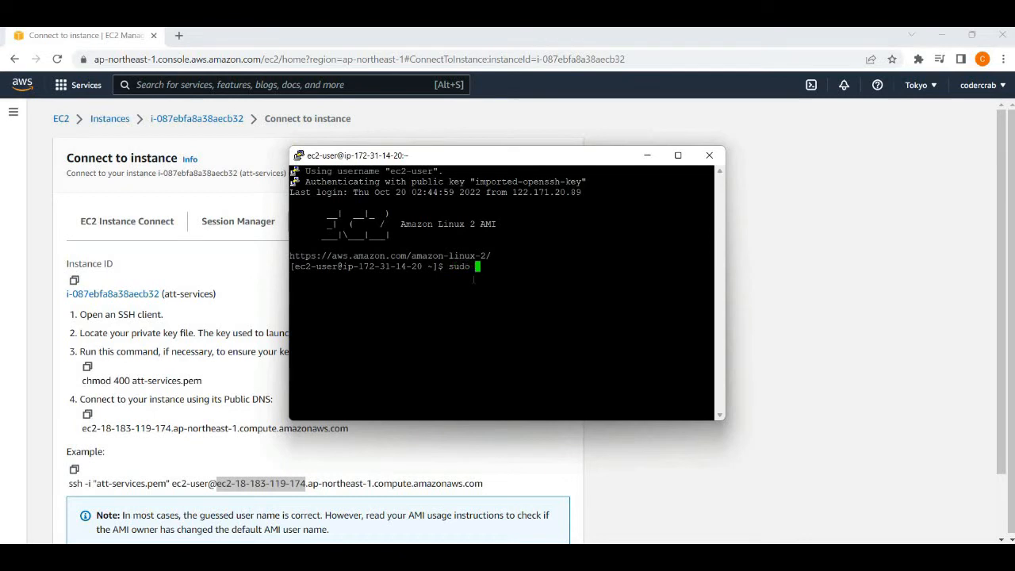
{"action": "type", "text": "tail"}
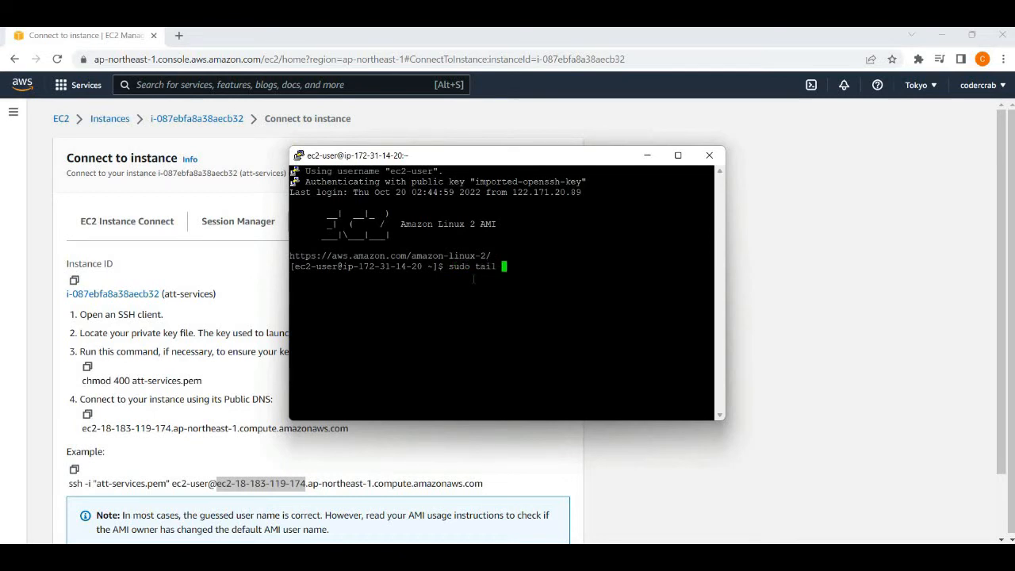
{"action": "type", "text": "App"}
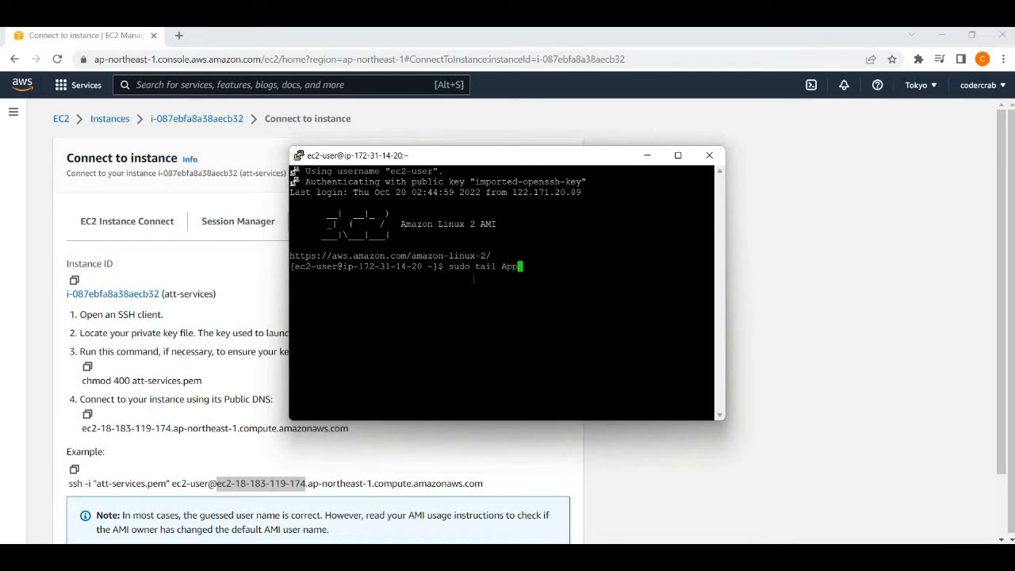
{"action": "type", "text": "_lo"}
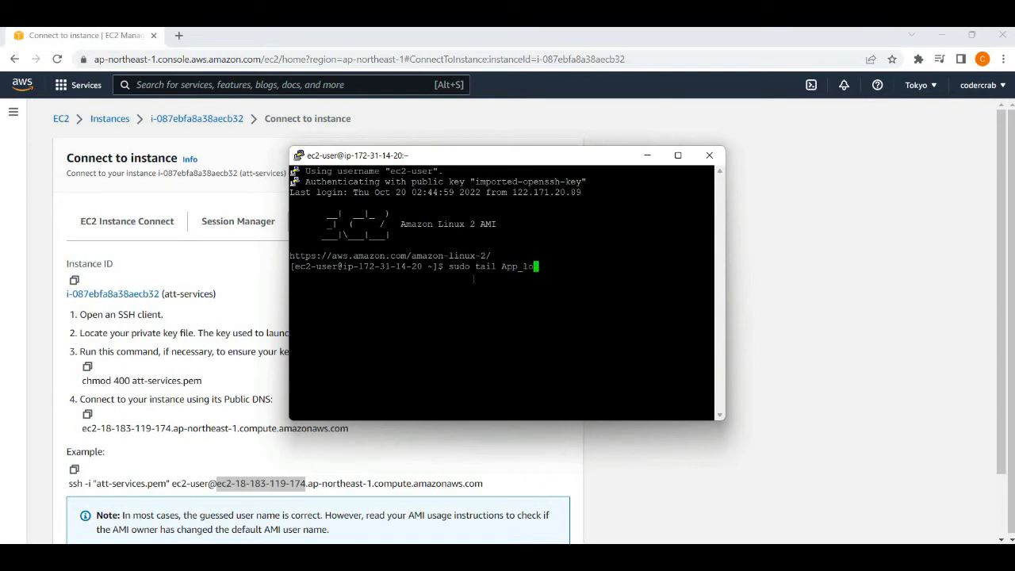
{"action": "type", "text": "g.txt"}
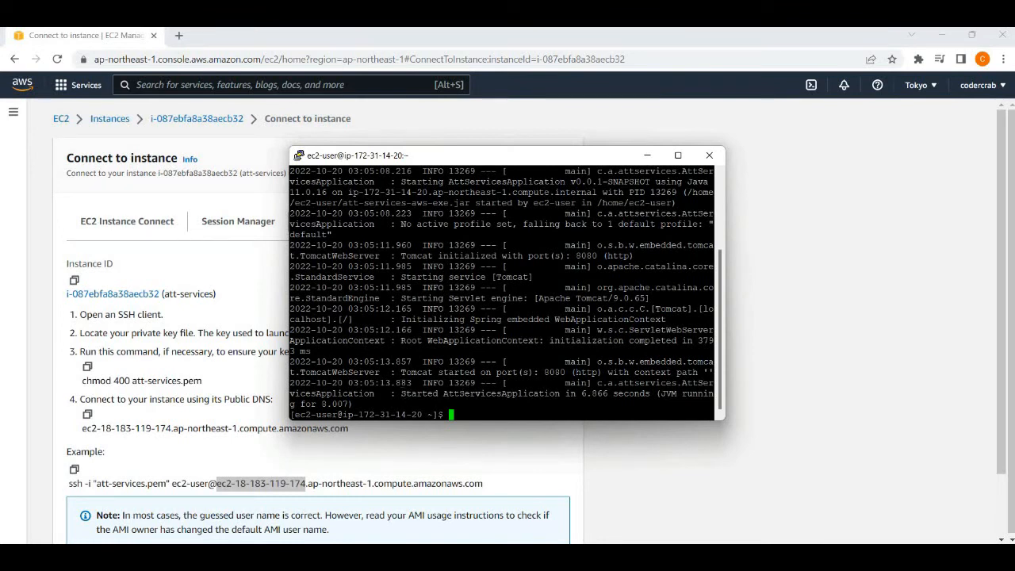
{"action": "mouse_move", "coordinate": [470, 154]}
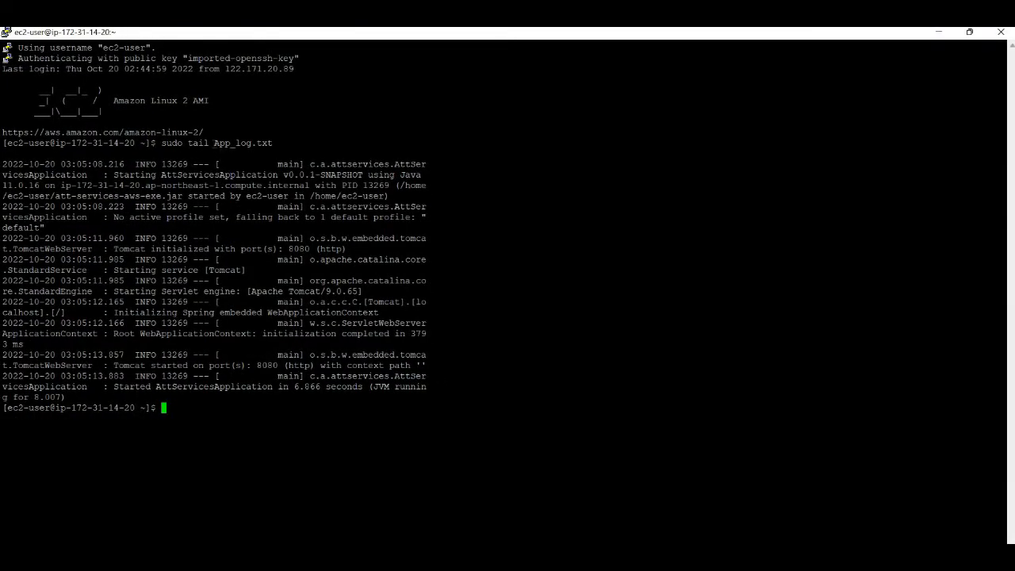
{"action": "double_click", "coordinate": [243, 143]}
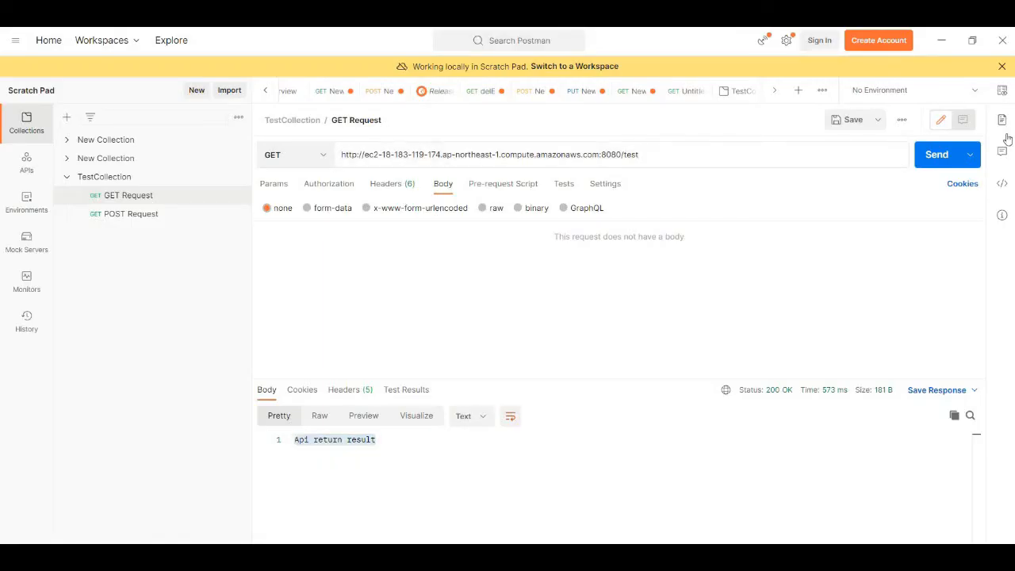
Close the original PuTTY session and resend the Postman GET /test, still returning 200 'api return result'.
{"action": "left_click", "coordinate": [935, 155]}
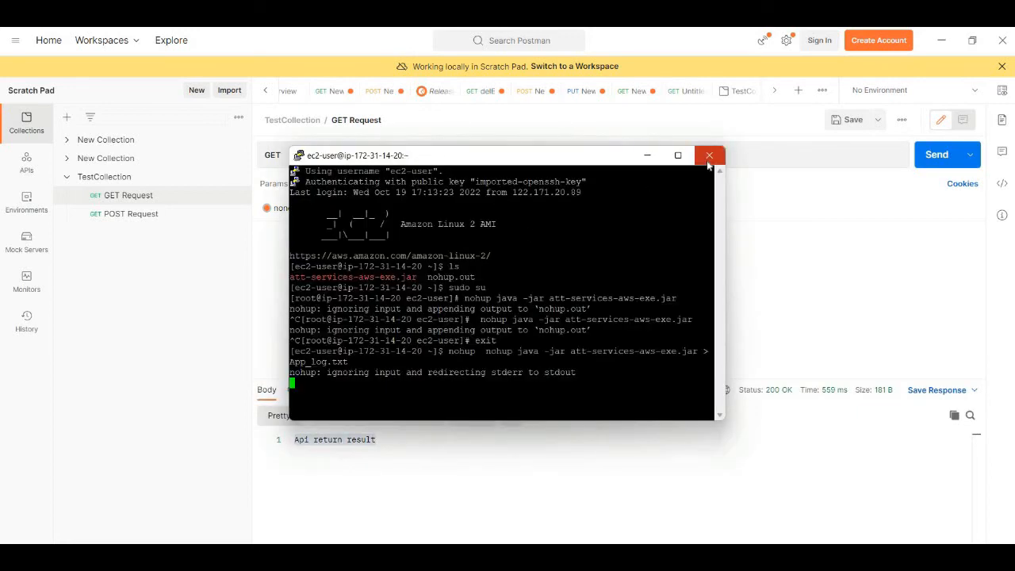
{"action": "left_click", "coordinate": [709, 155]}
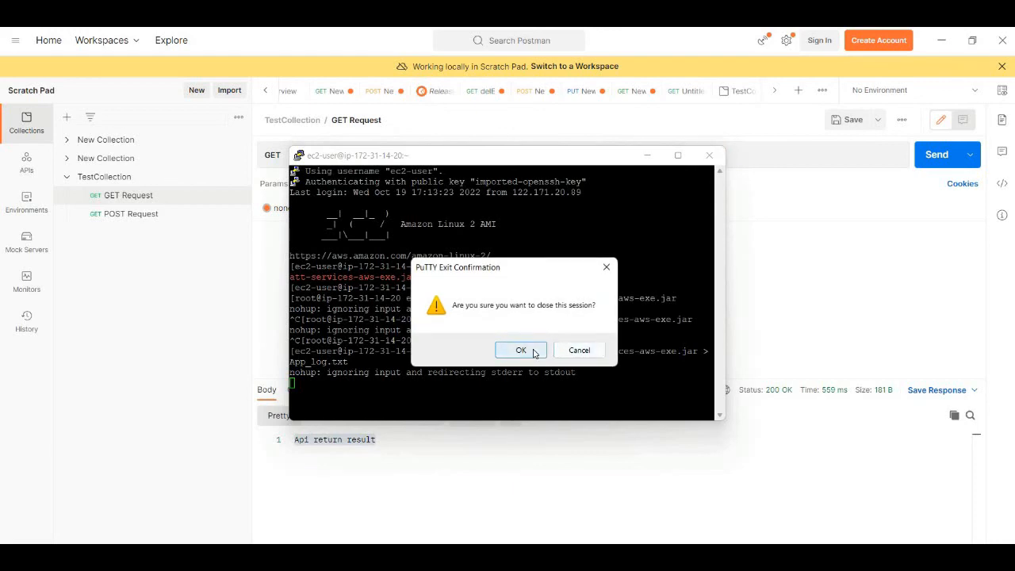
{"action": "left_click", "coordinate": [520, 351]}
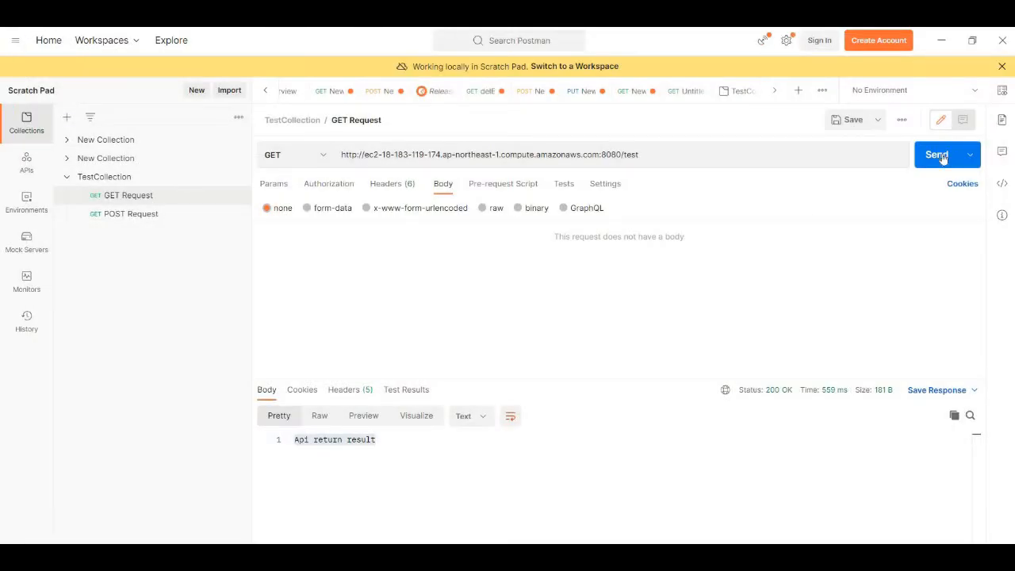
{"action": "left_click", "coordinate": [937, 156]}
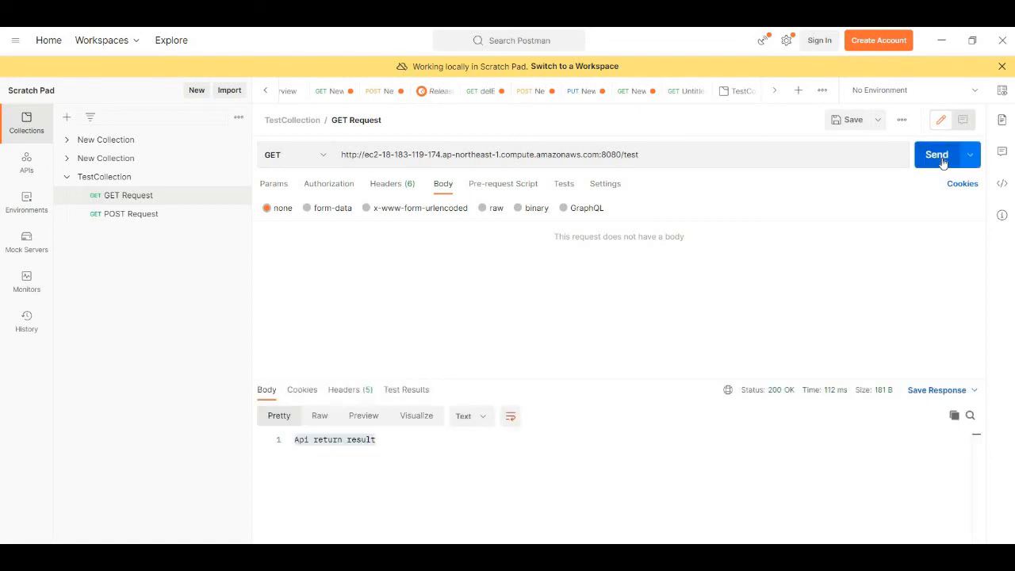
{"action": "mouse_move", "coordinate": [547, 317]}
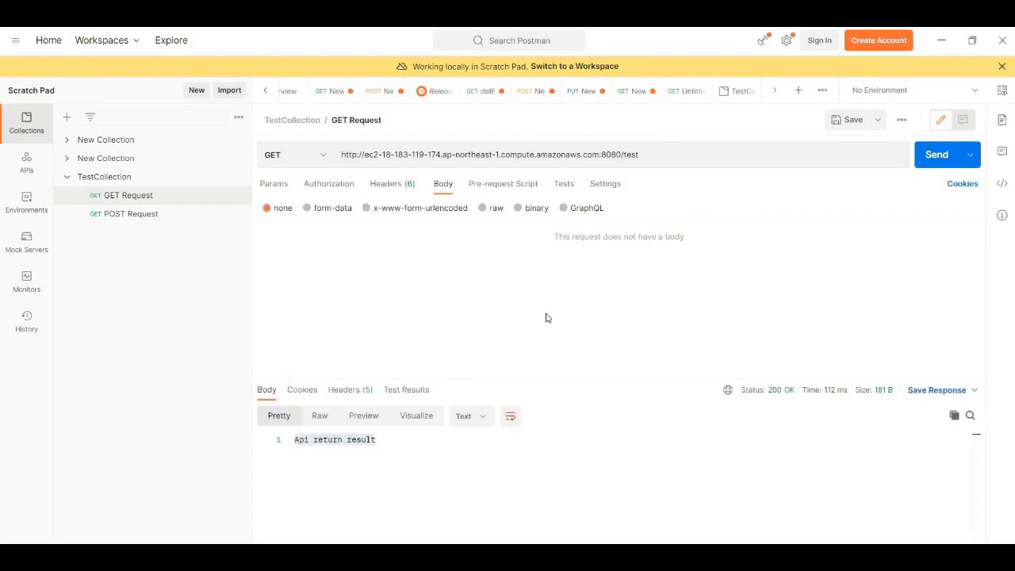